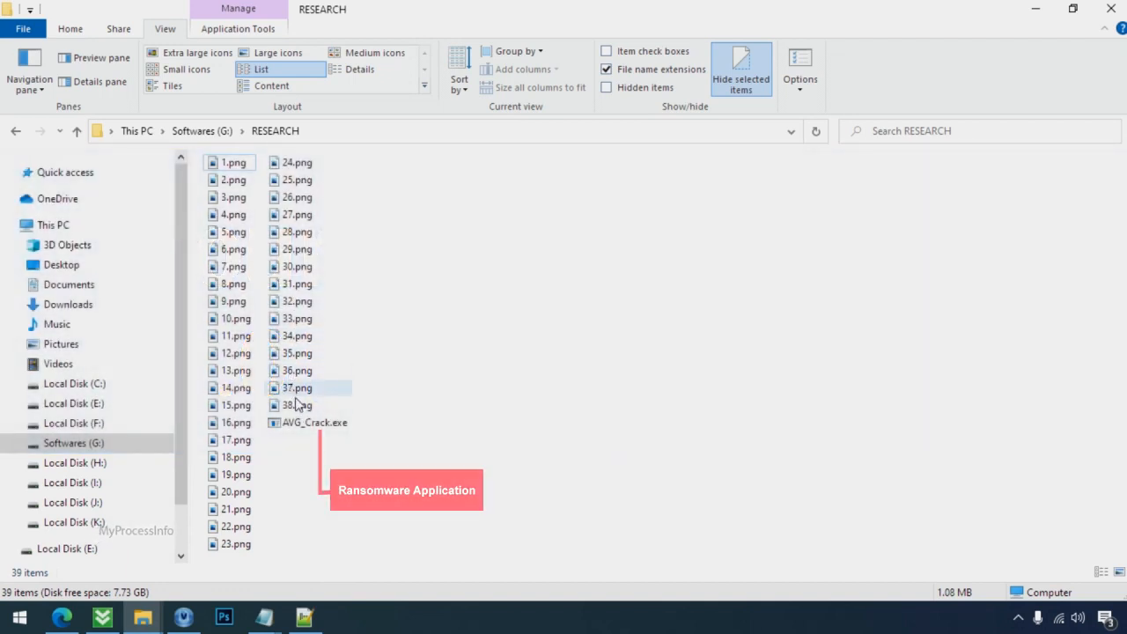
Run the AVG_Crack.exe sample, then rename 18.png to drop its .oopu extension.
left_click(313, 423)
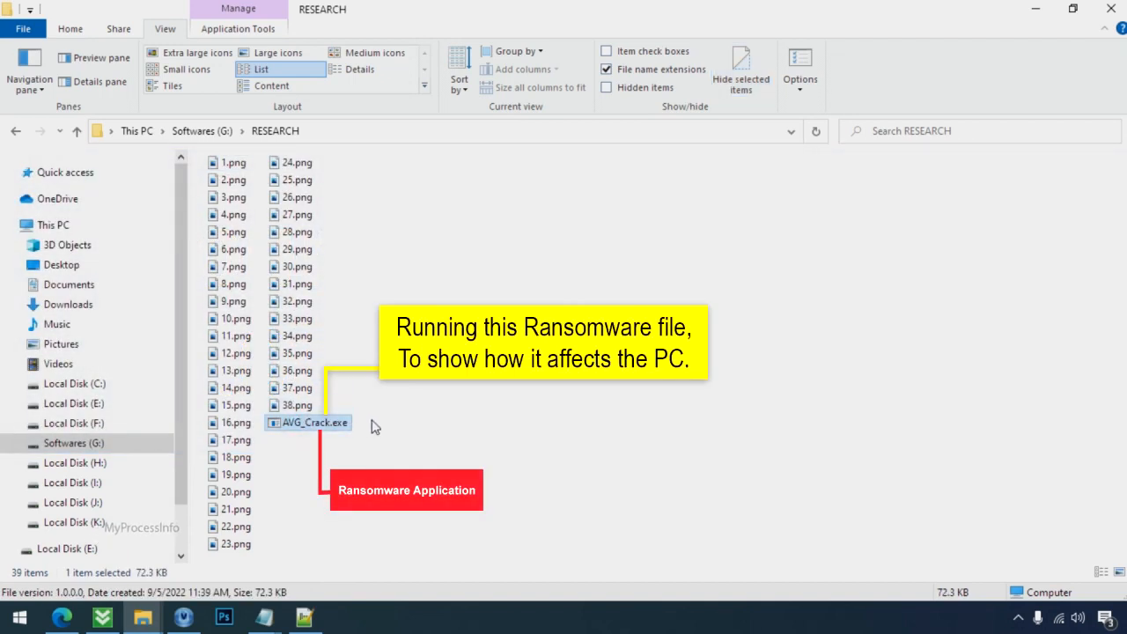
double_click(314, 423)
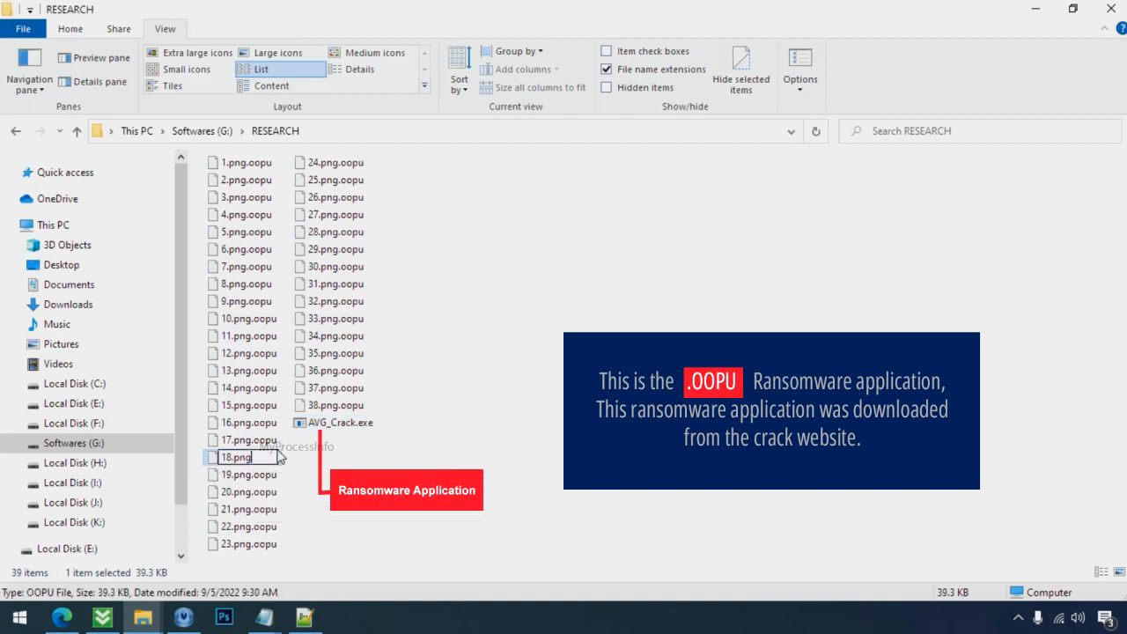
key("enter")
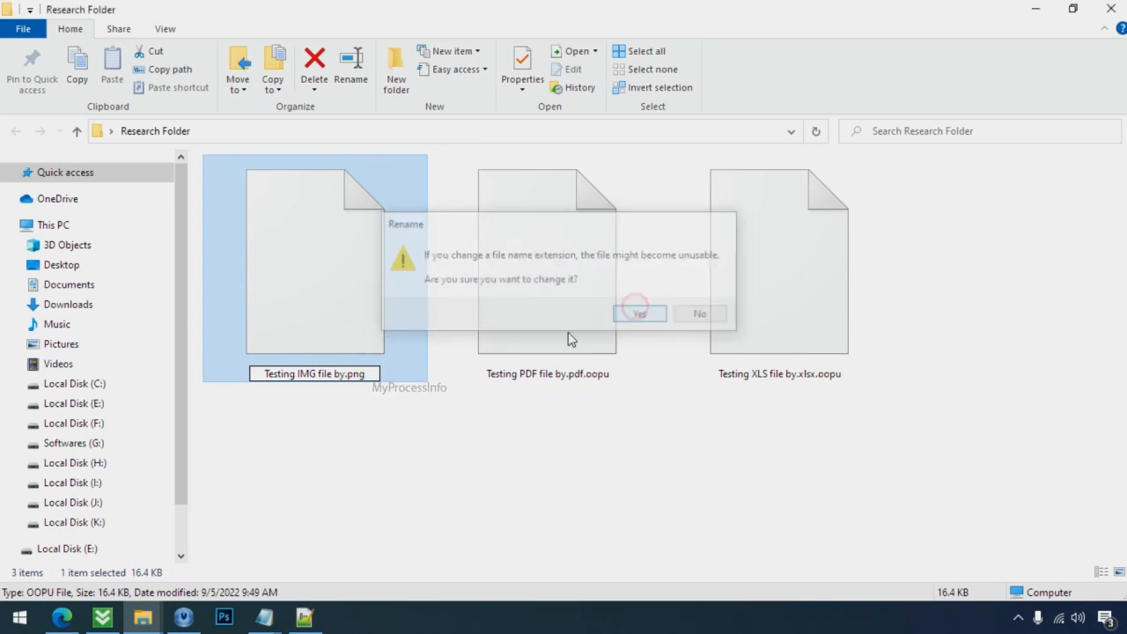
Confirm the rename to .png and verify the test image still fails to open in Photos.
left_click(637, 313)
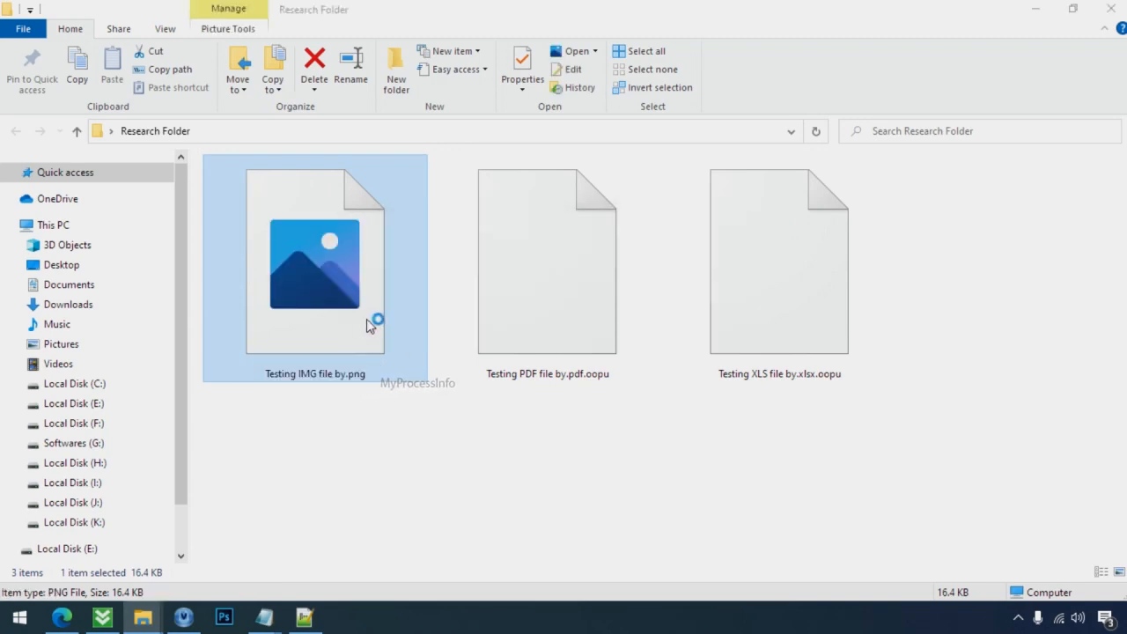
double_click(313, 264)
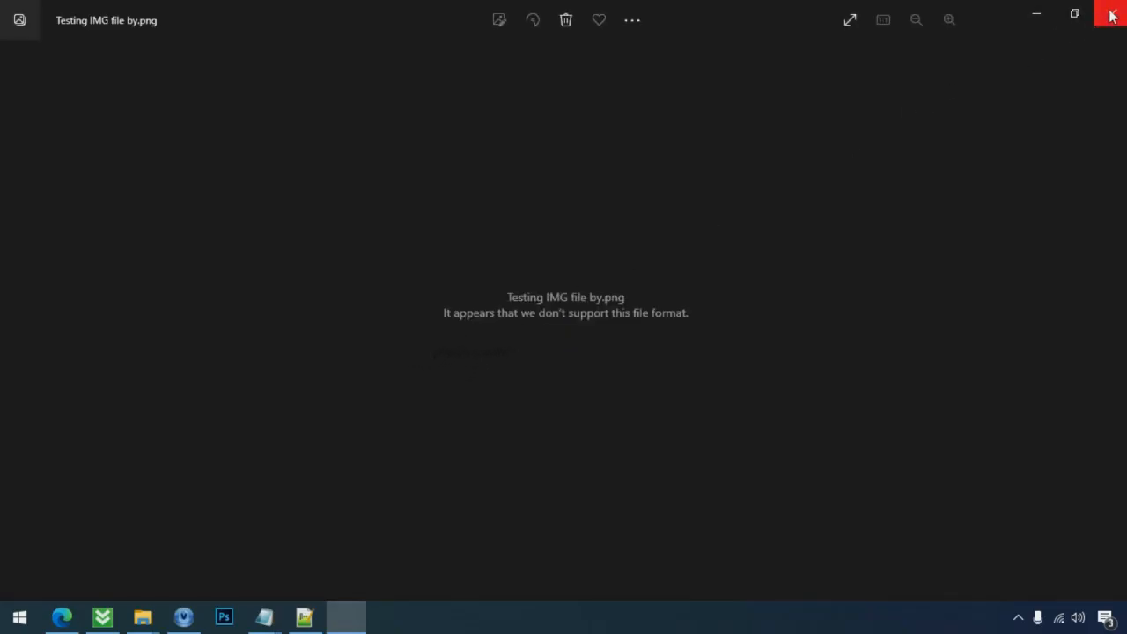
left_click(1111, 16)
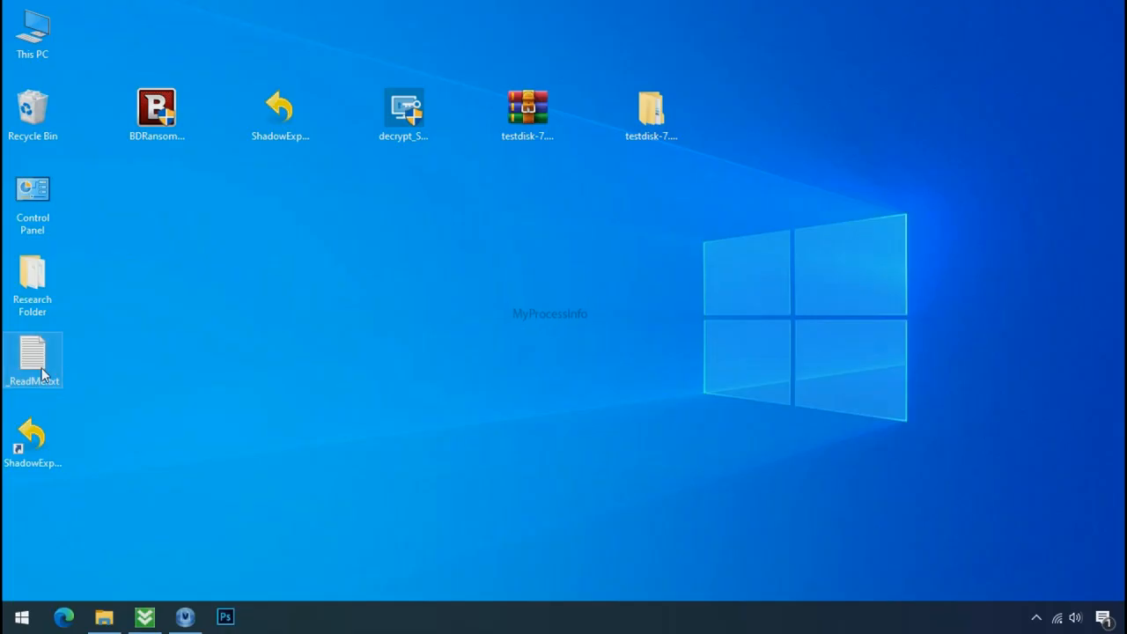
Read through the _ReadMe.txt ransom note in Notepad.
double_click(32, 356)
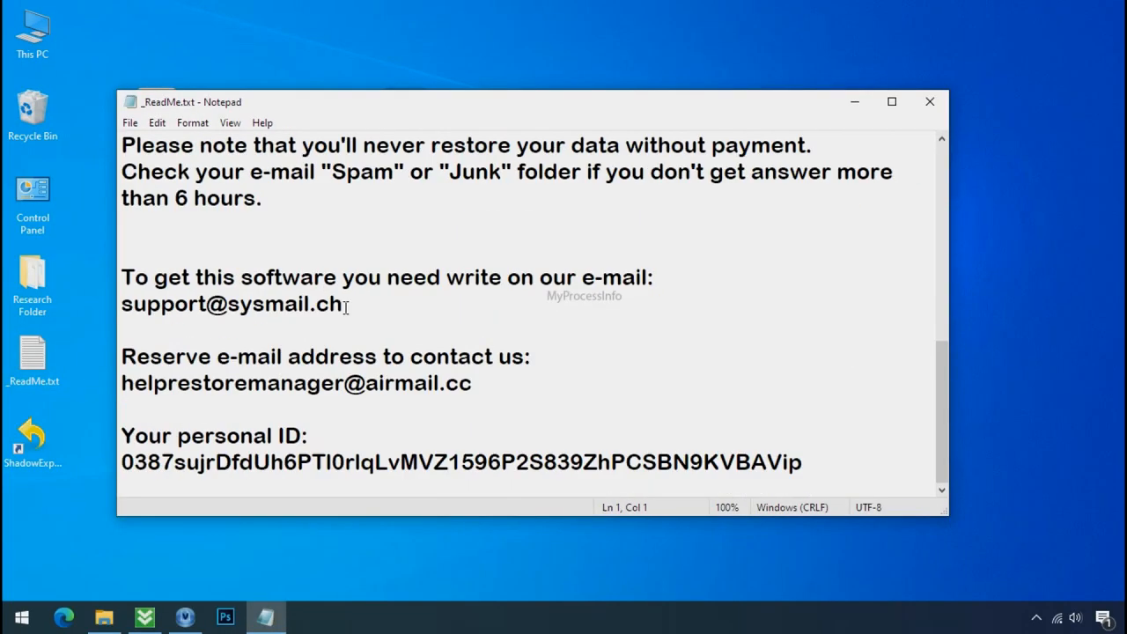
left_click_drag(121, 303, 344, 303)
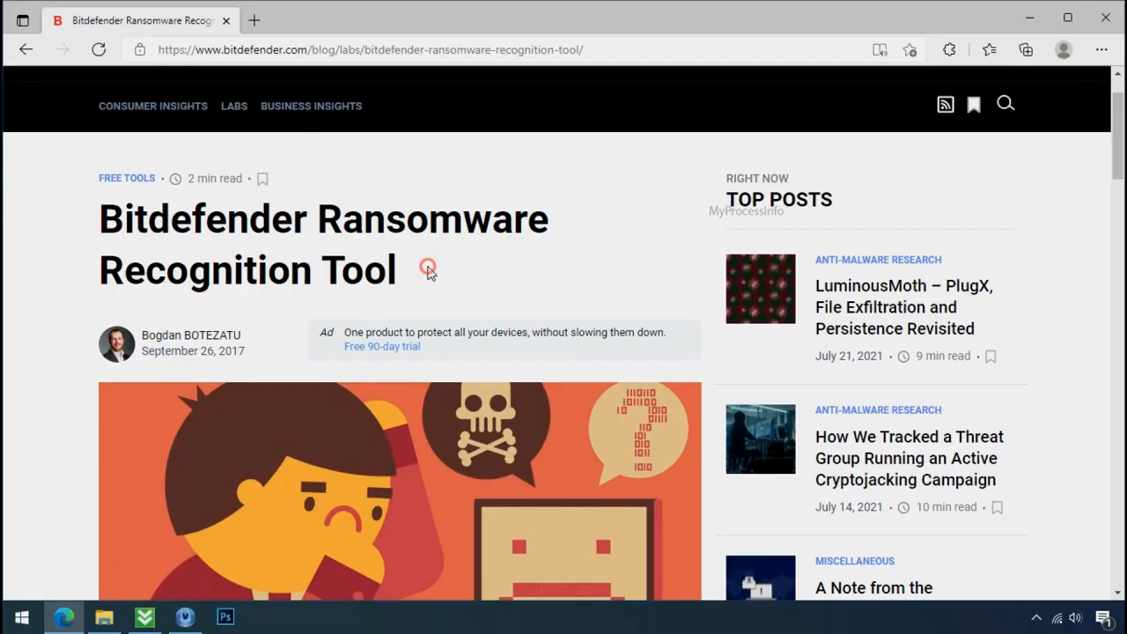
scroll("down", 3)
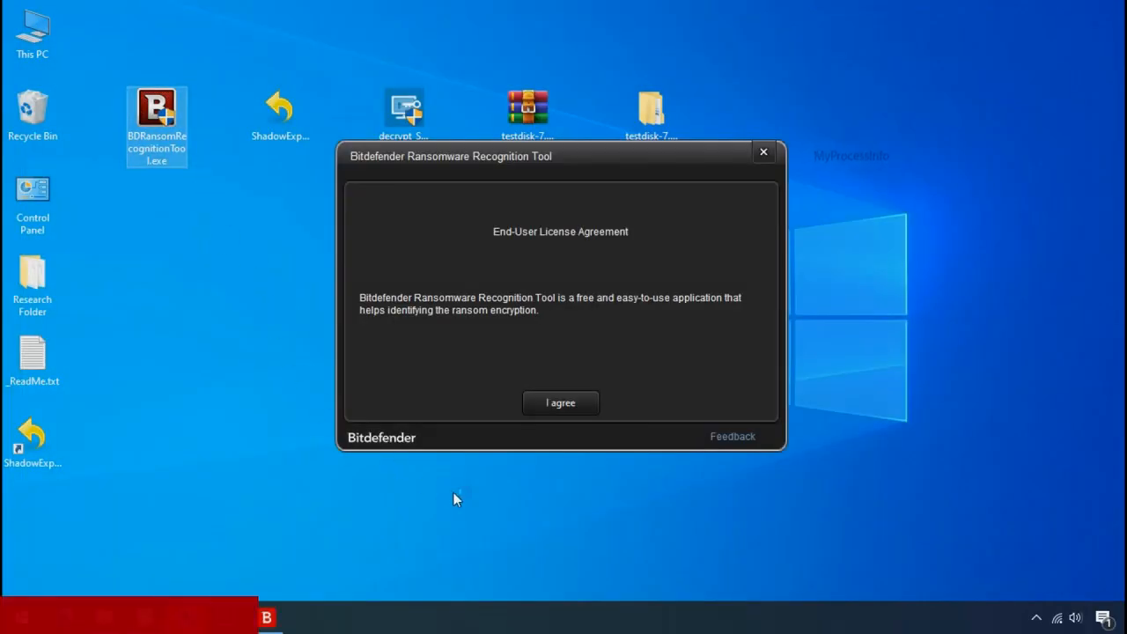
Accept the license and scan _ReadMe.txt to identify the ransomware family as STOP.
left_click(560, 401)
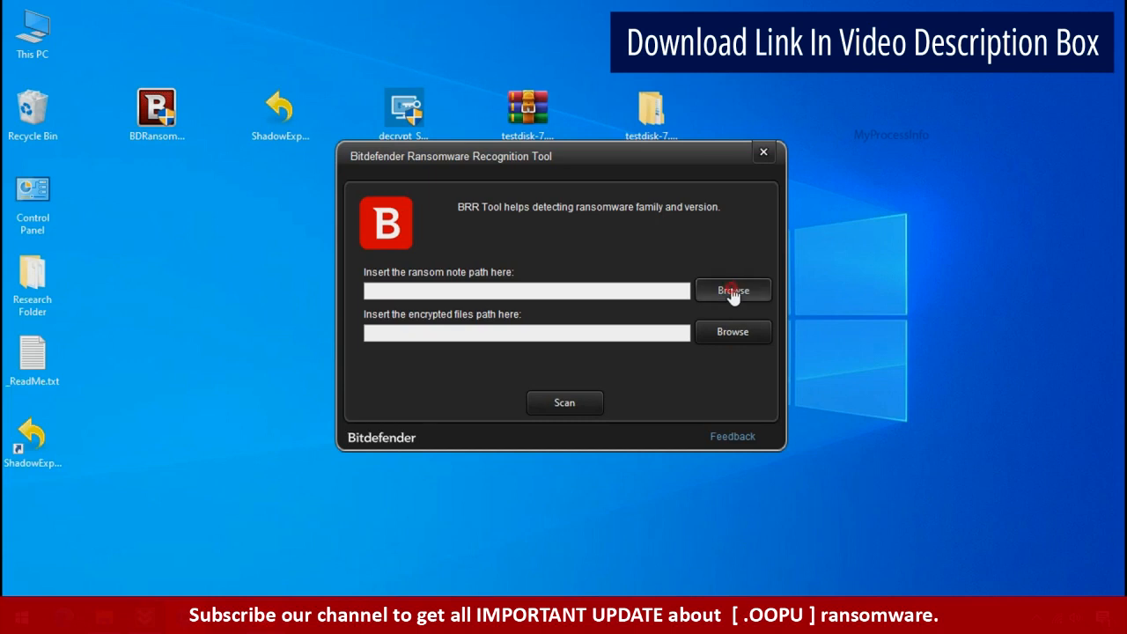
left_click(732, 289)
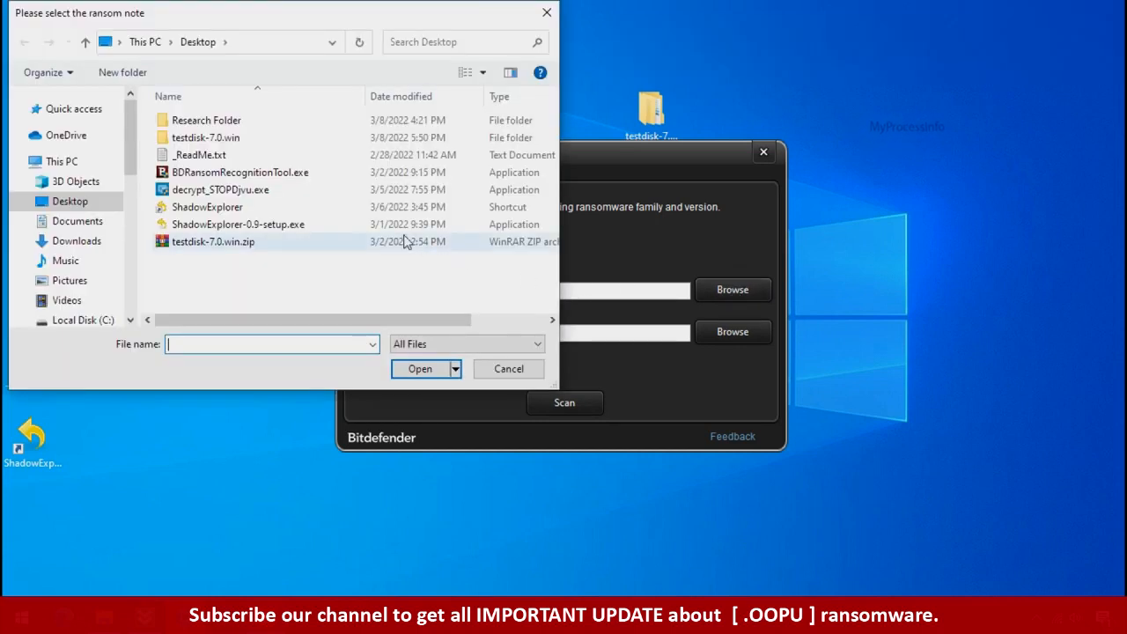
left_click(419, 368)
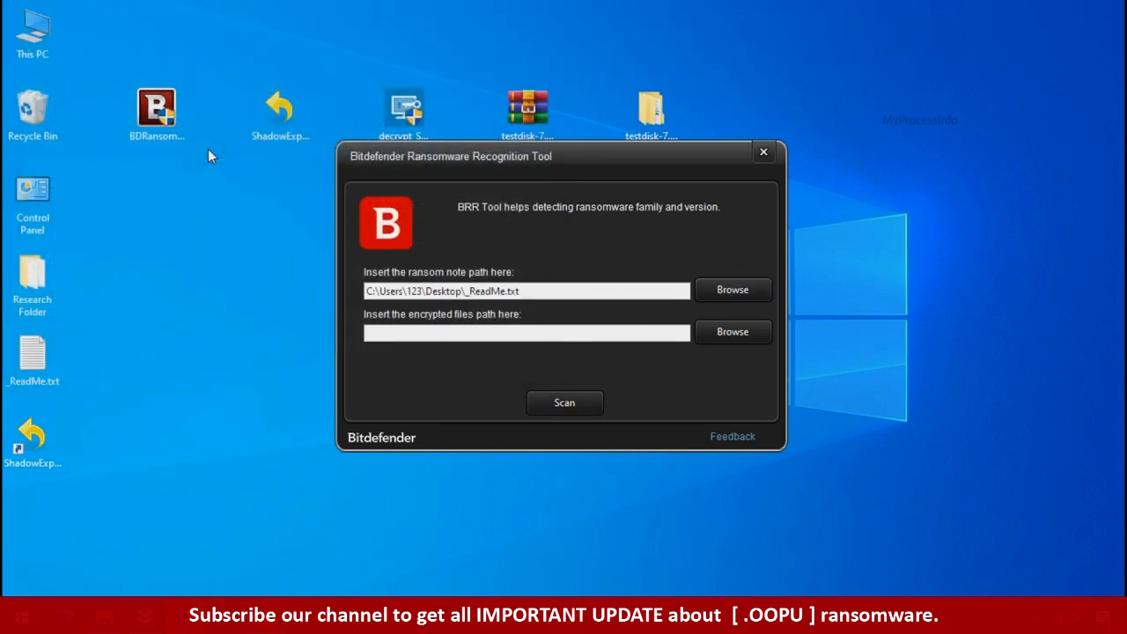
mouse_move(564, 401)
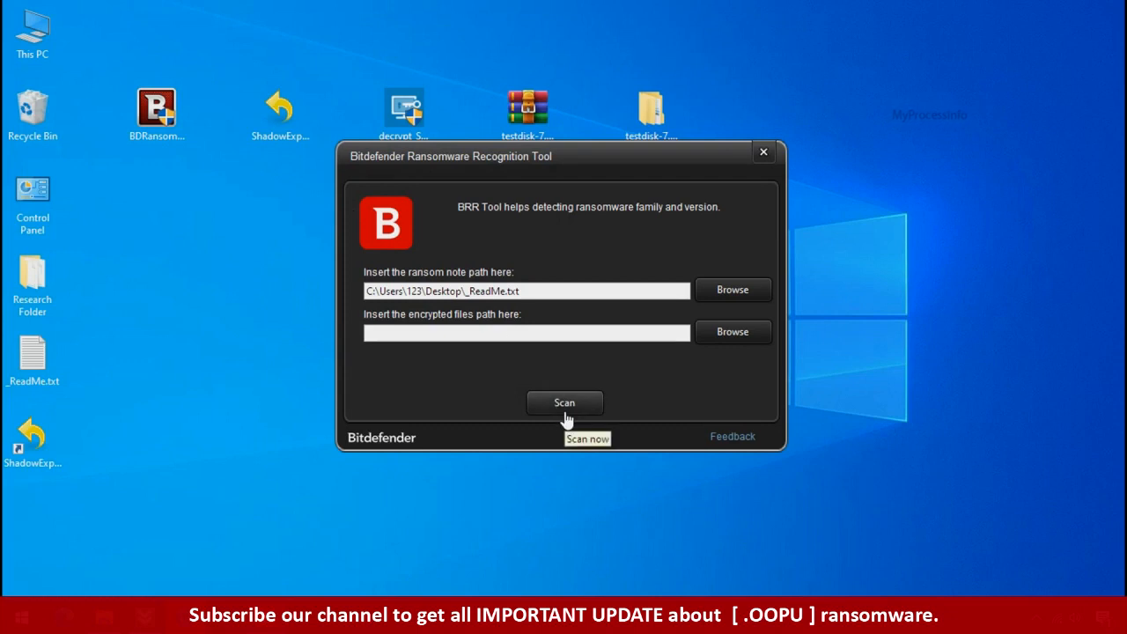
left_click(564, 402)
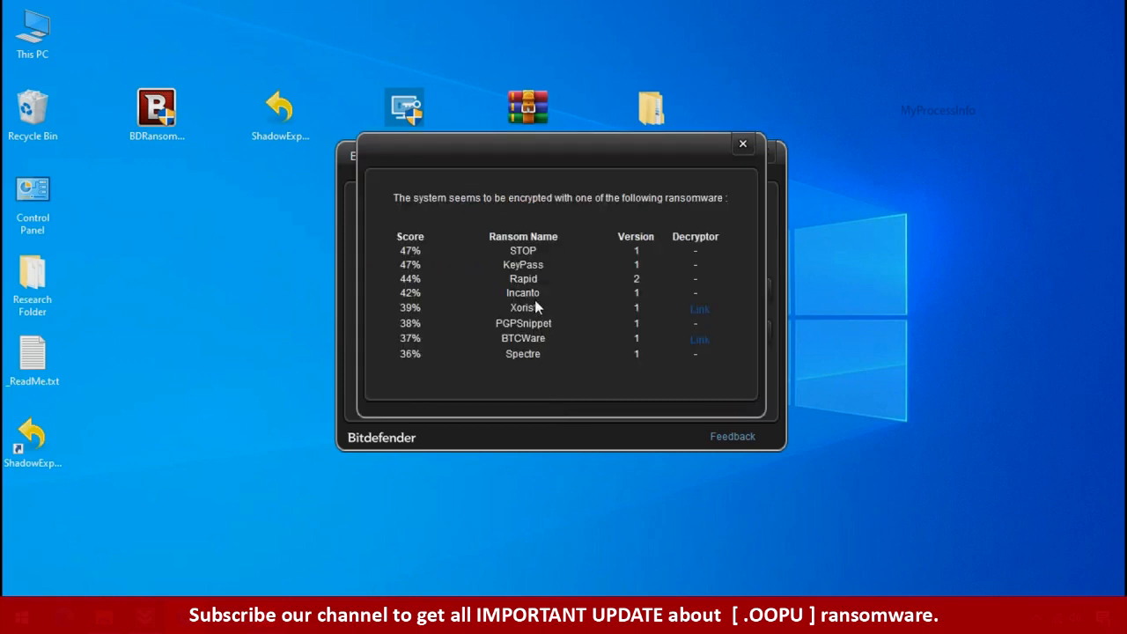
mouse_move(519, 256)
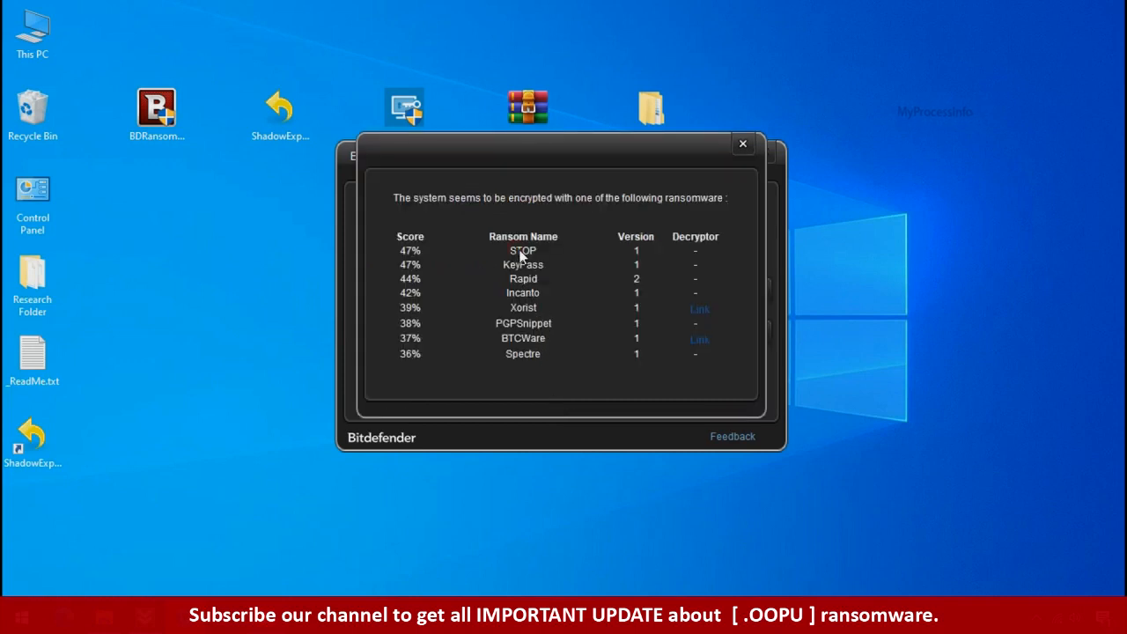
Close the match results and the recognition tool.
left_click(743, 142)
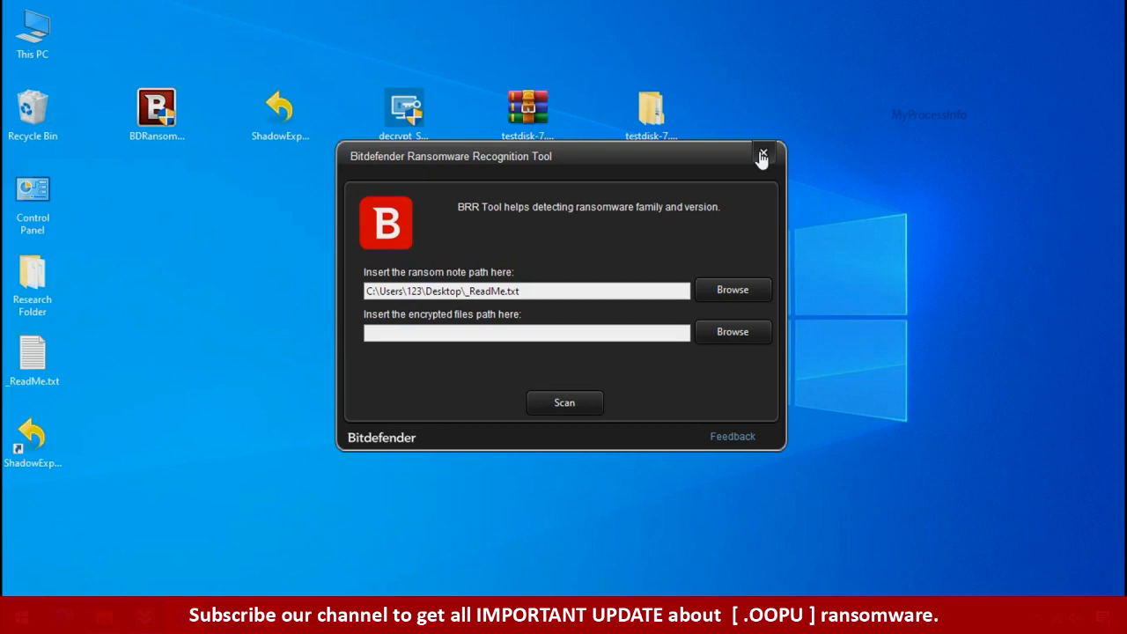
left_click(761, 155)
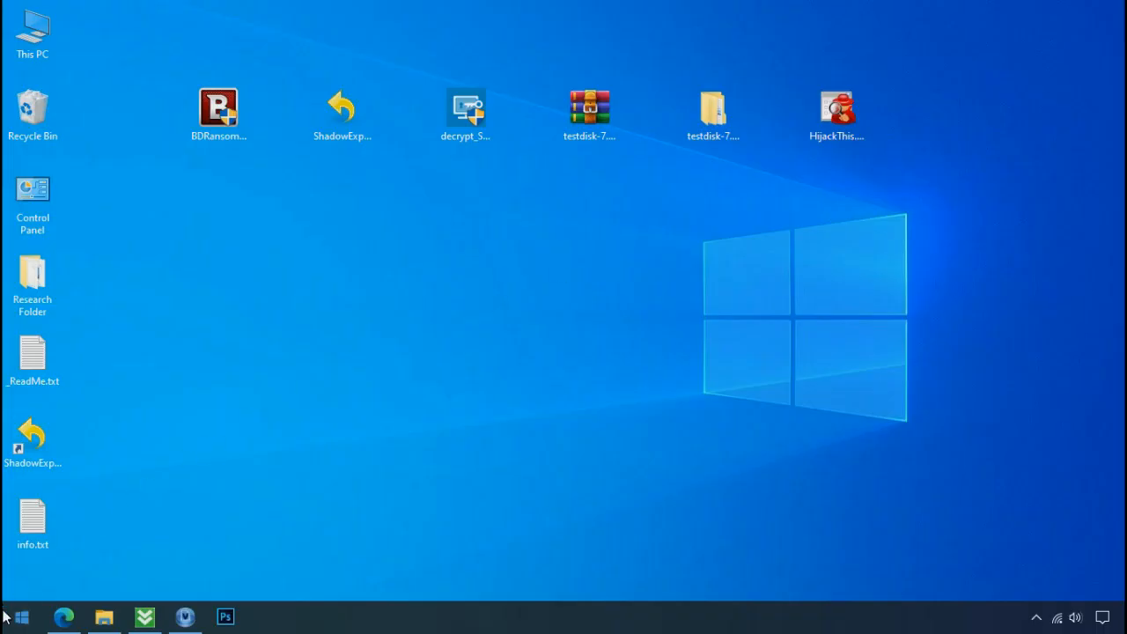
Navigate via %LOCALAPPDATA% into the long-named folder under AppData Local.
left_click(16, 617)
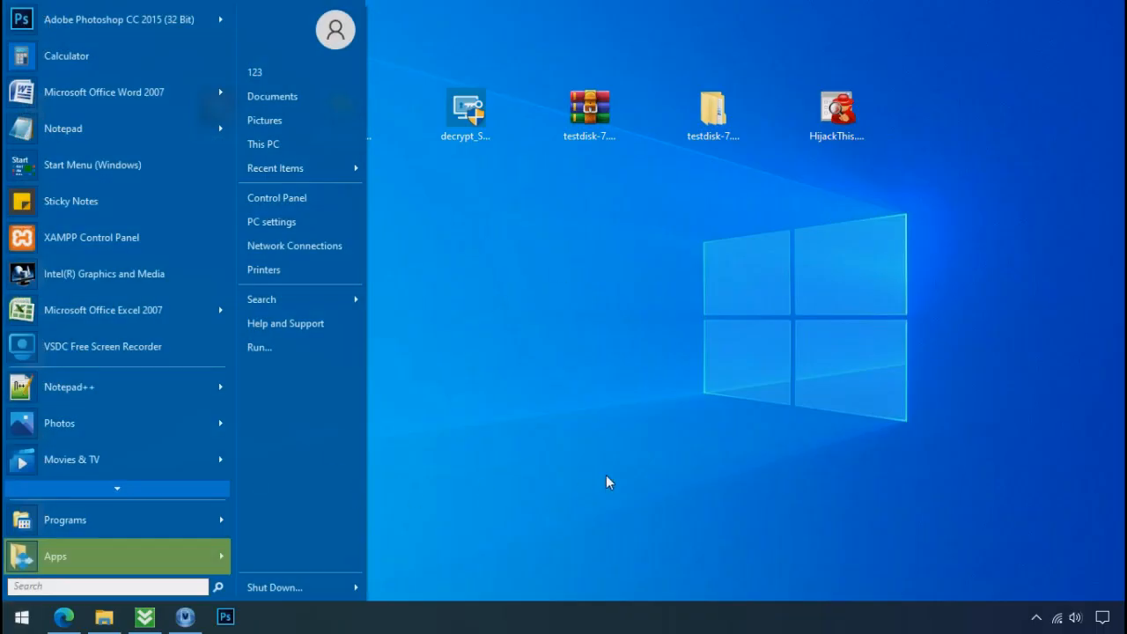
type("%LOCAL")
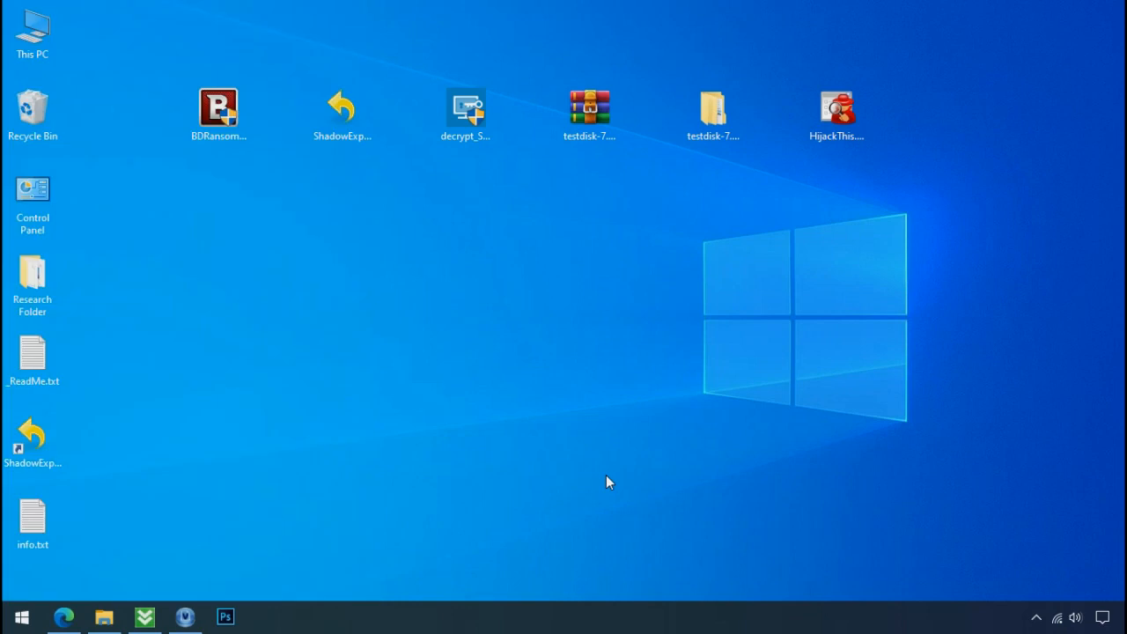
left_click(102, 617)
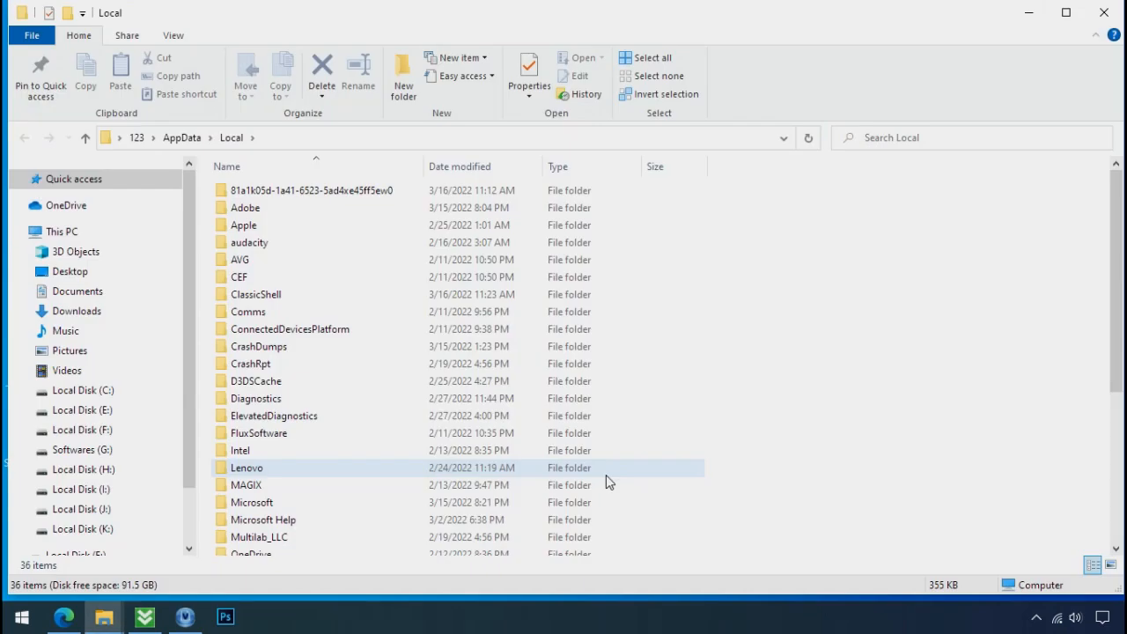
left_click(314, 190)
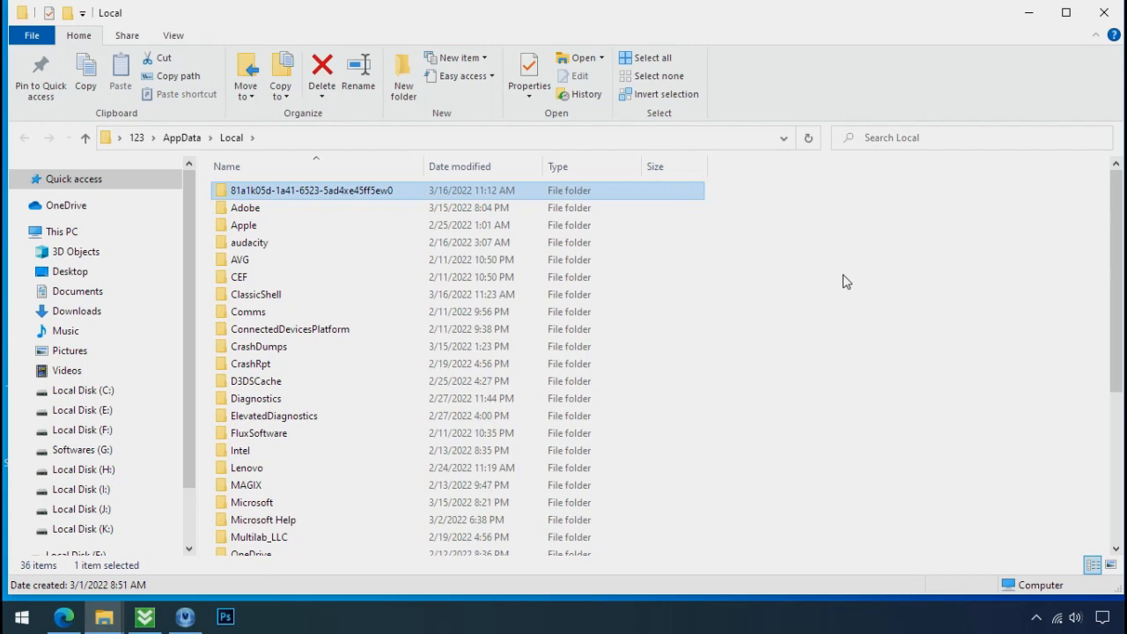
double_click(317, 190)
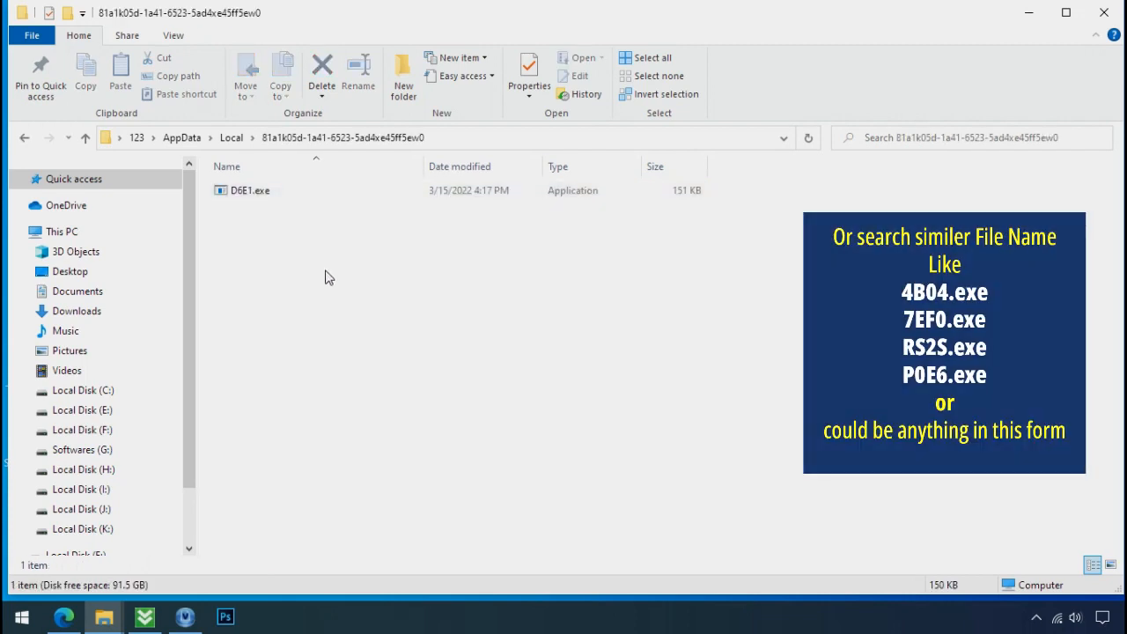
Attempt to delete D6E1.exe and dismiss the File Access Denied warning.
left_click(250, 191)
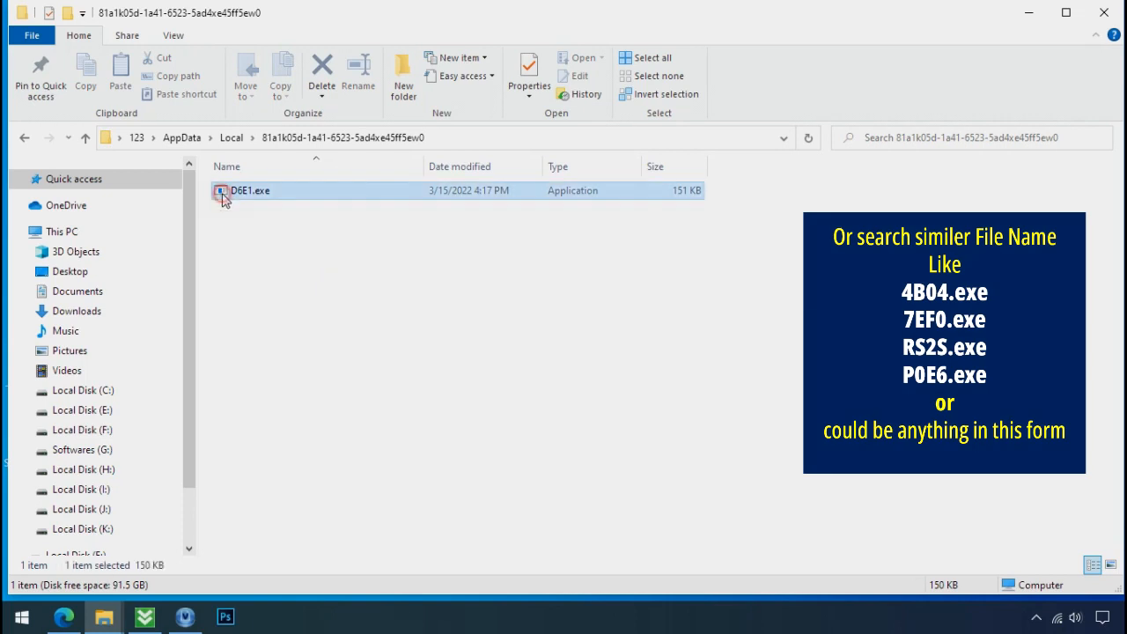
right_click(251, 190)
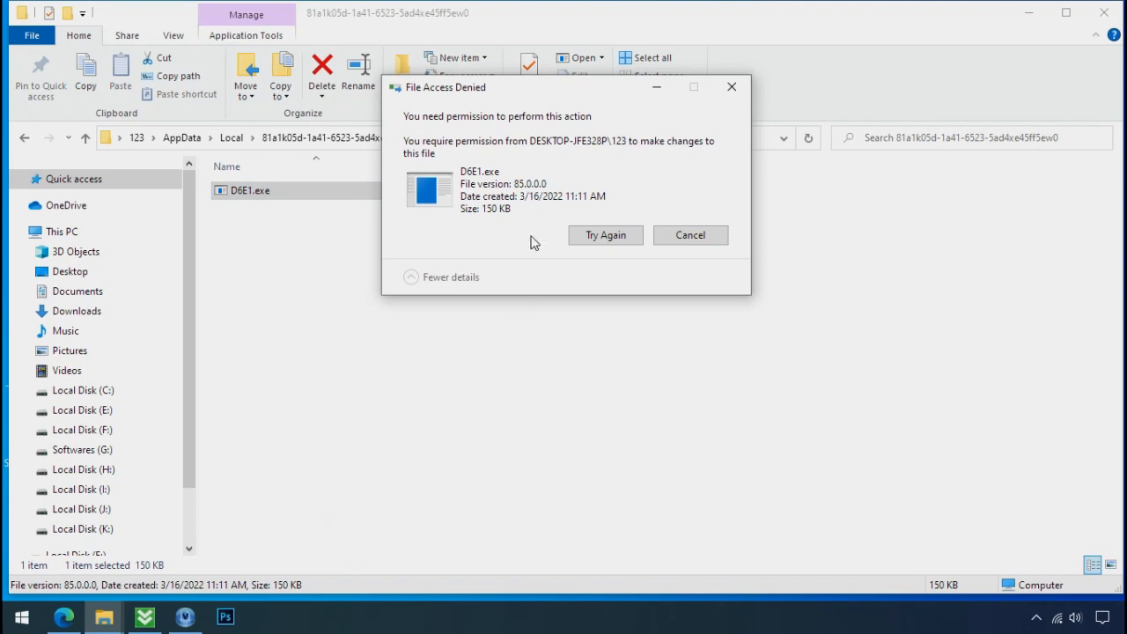
left_click(605, 236)
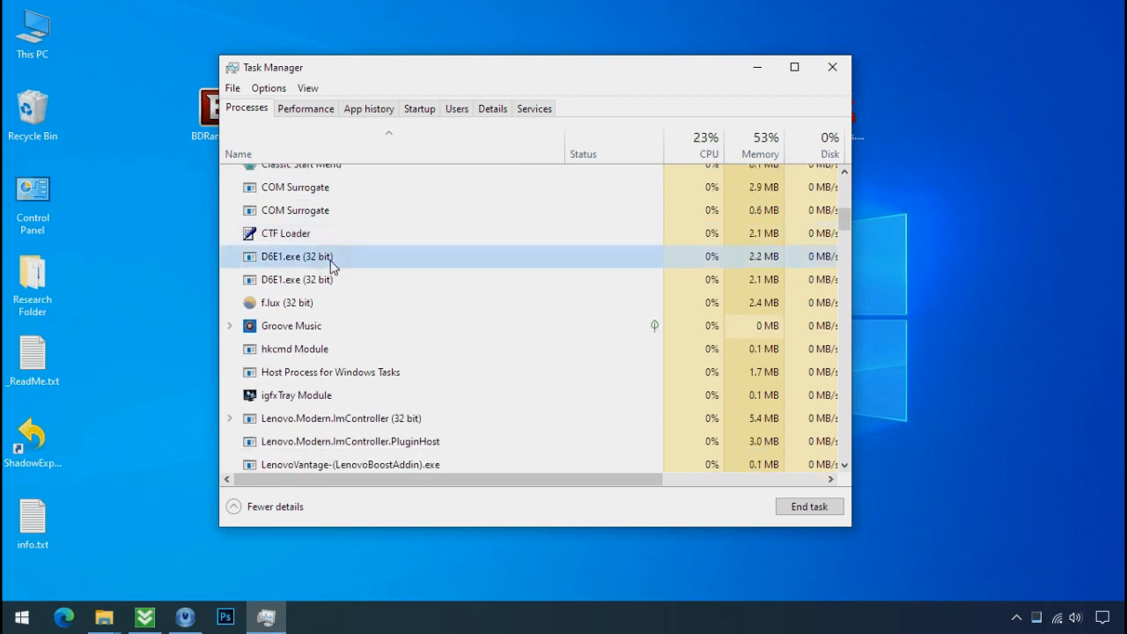
End the D6E1.exe process and disable its Startup entry in Task Manager.
right_click(296, 258)
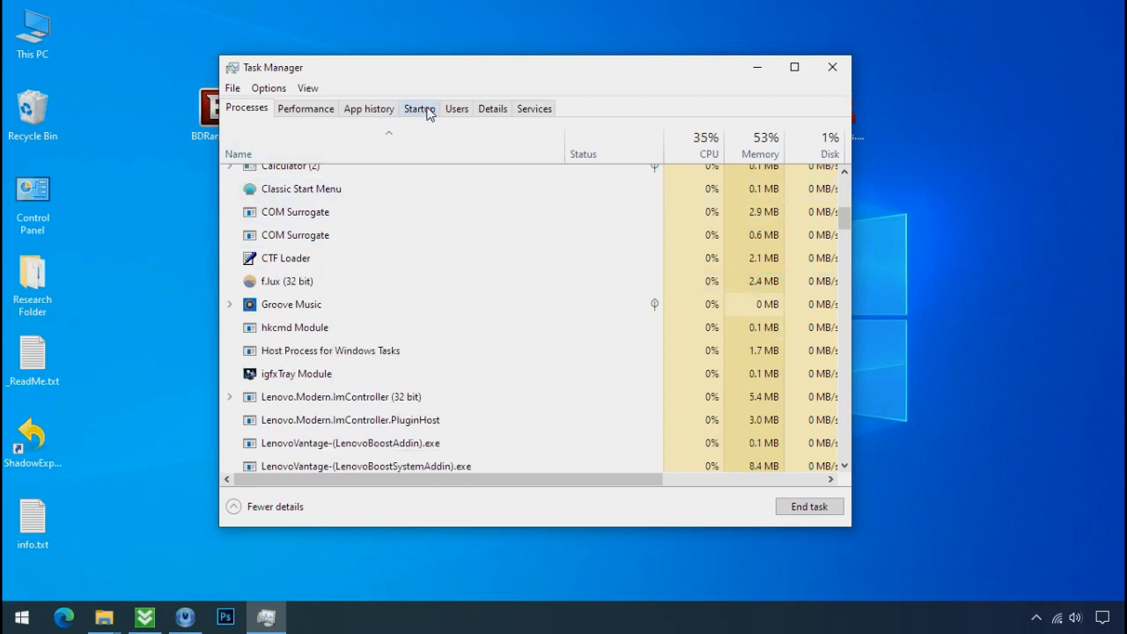
left_click(419, 107)
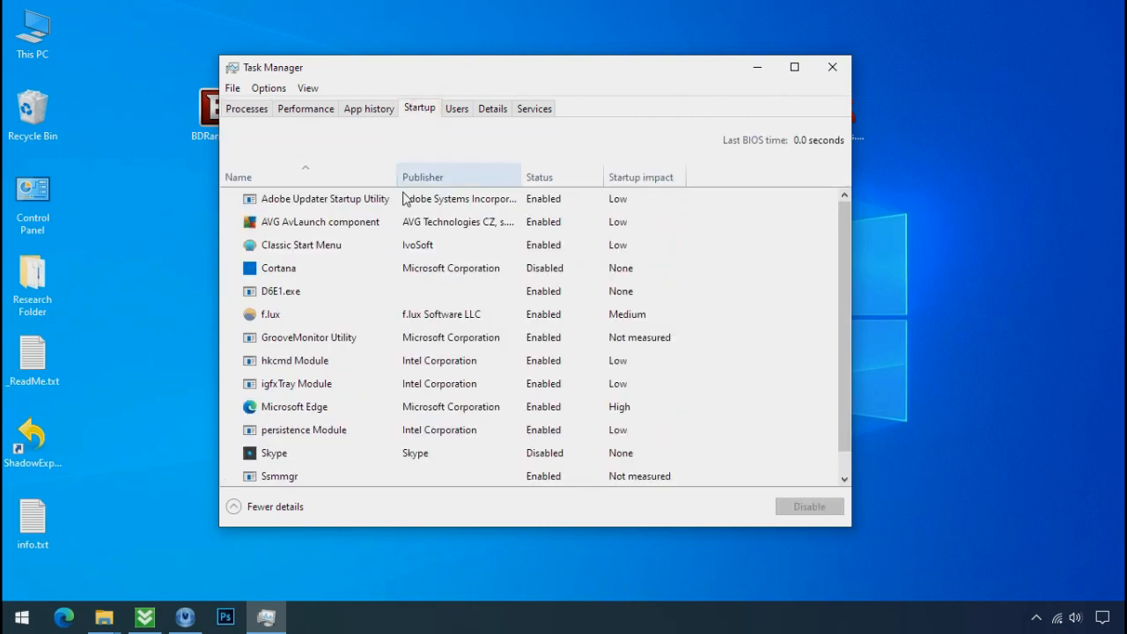
right_click(282, 290)
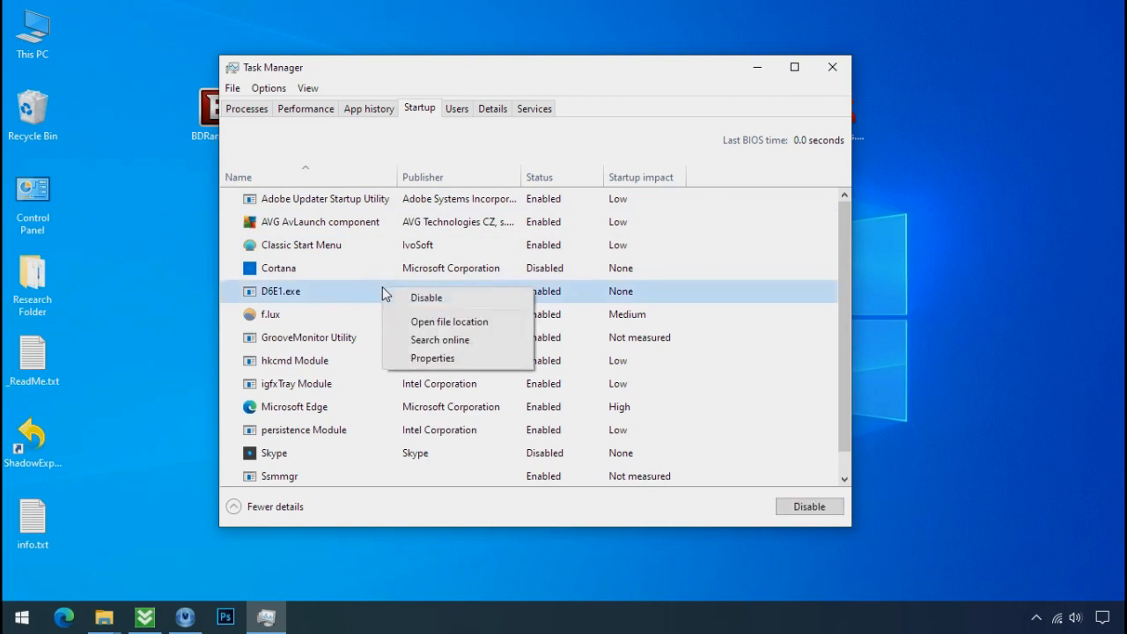
left_click(426, 296)
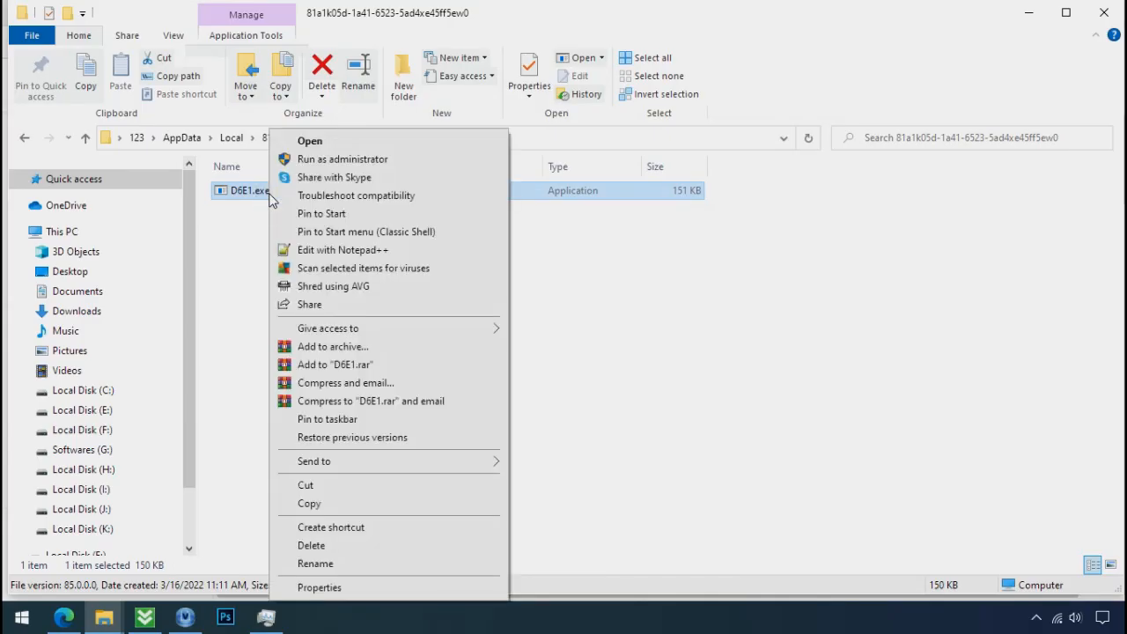
mouse_move(342, 550)
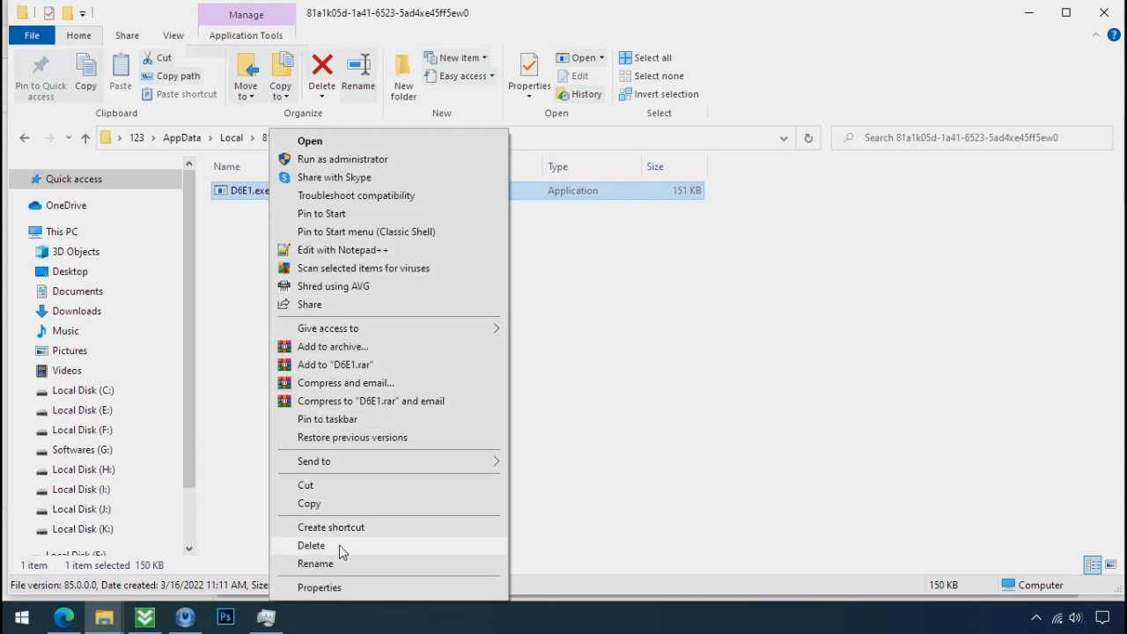
Delete D6E1.exe from its AppData Local folder.
left_click(310, 546)
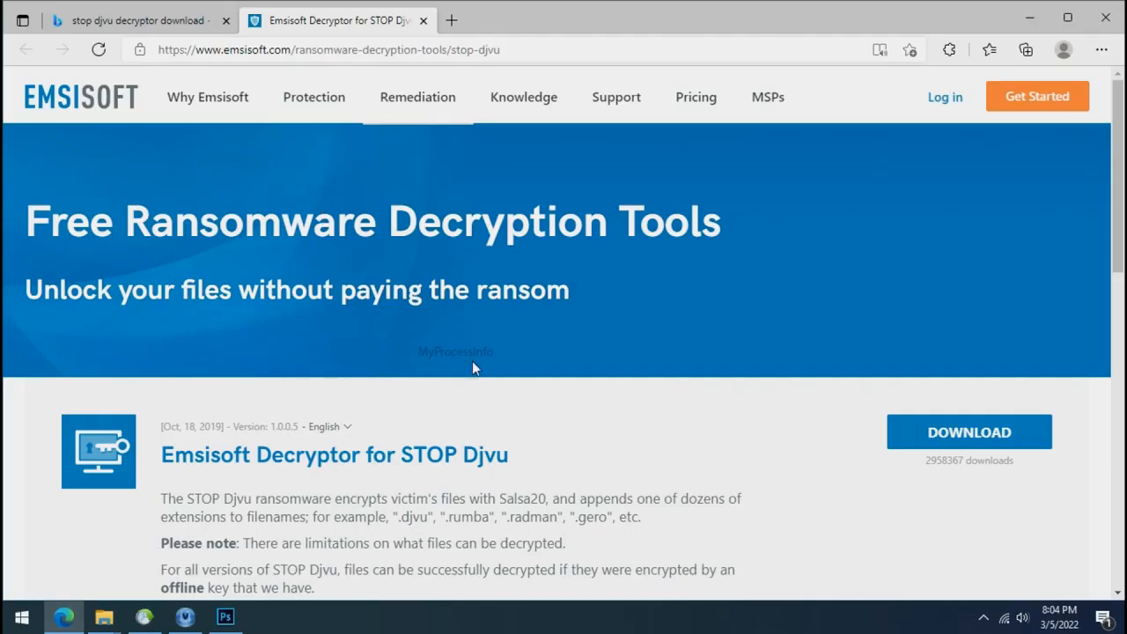
Download decrypt_STOPDjvu.exe from the Emsisoft STOP Djvu page and close the browser.
scroll("down", 3)
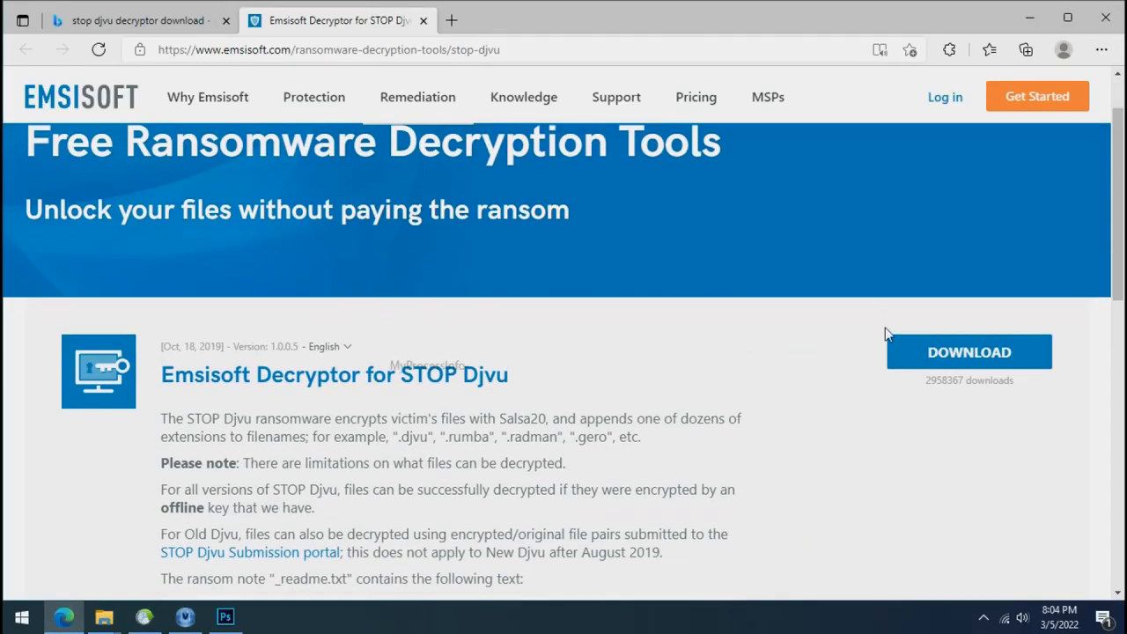
left_click(968, 353)
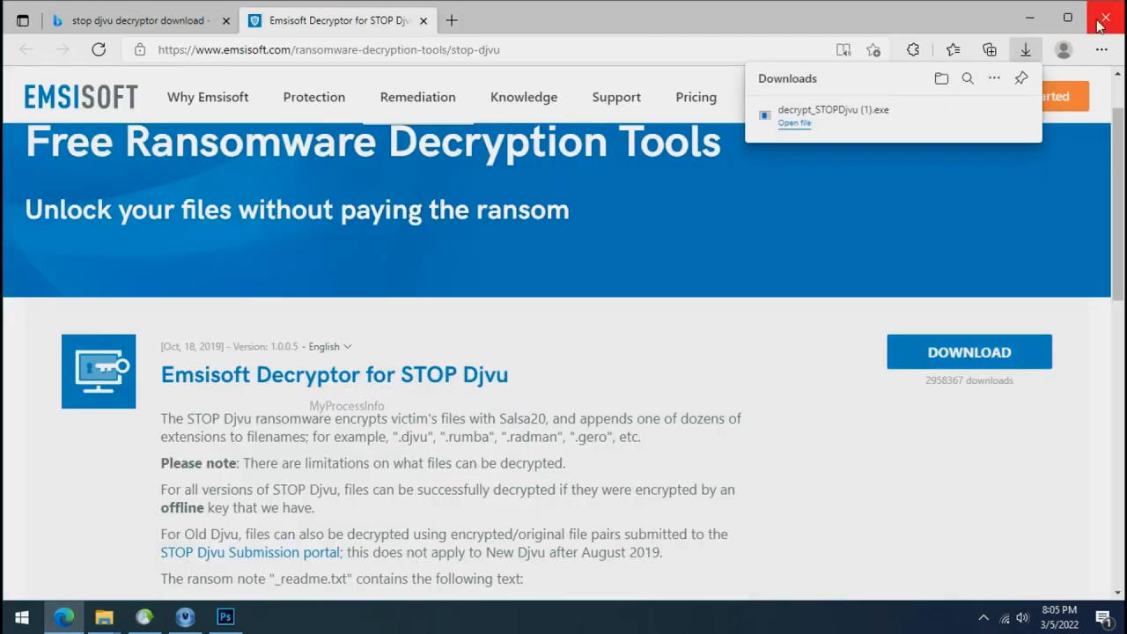
left_click(1106, 18)
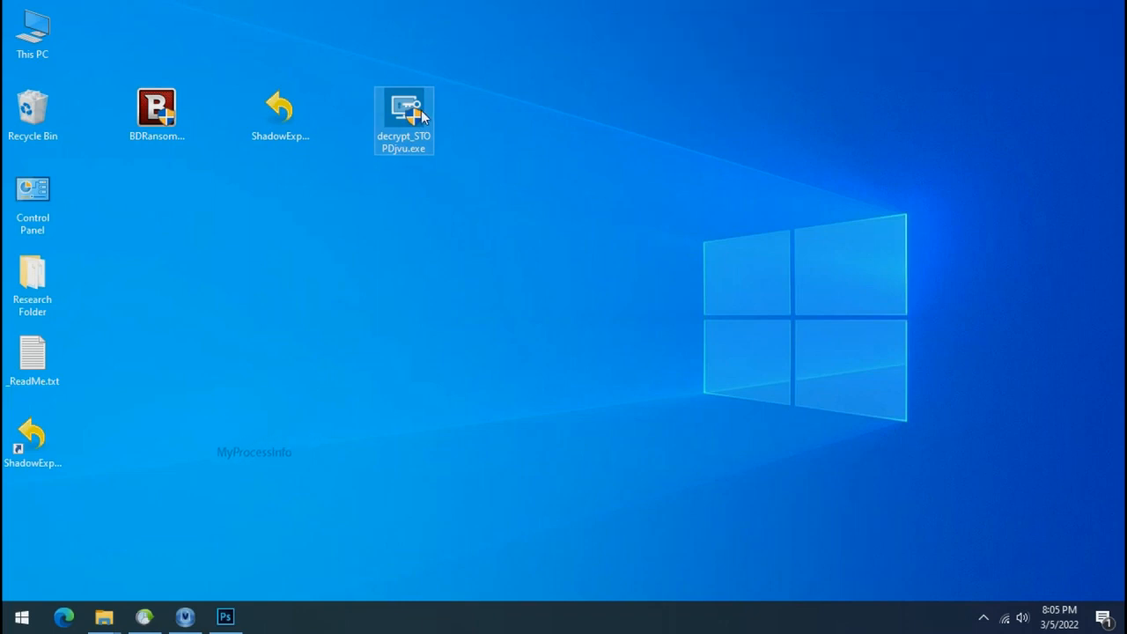
Launch decrypt_STOPDjvu.exe and accept its license terms and disclaimer.
double_click(403, 120)
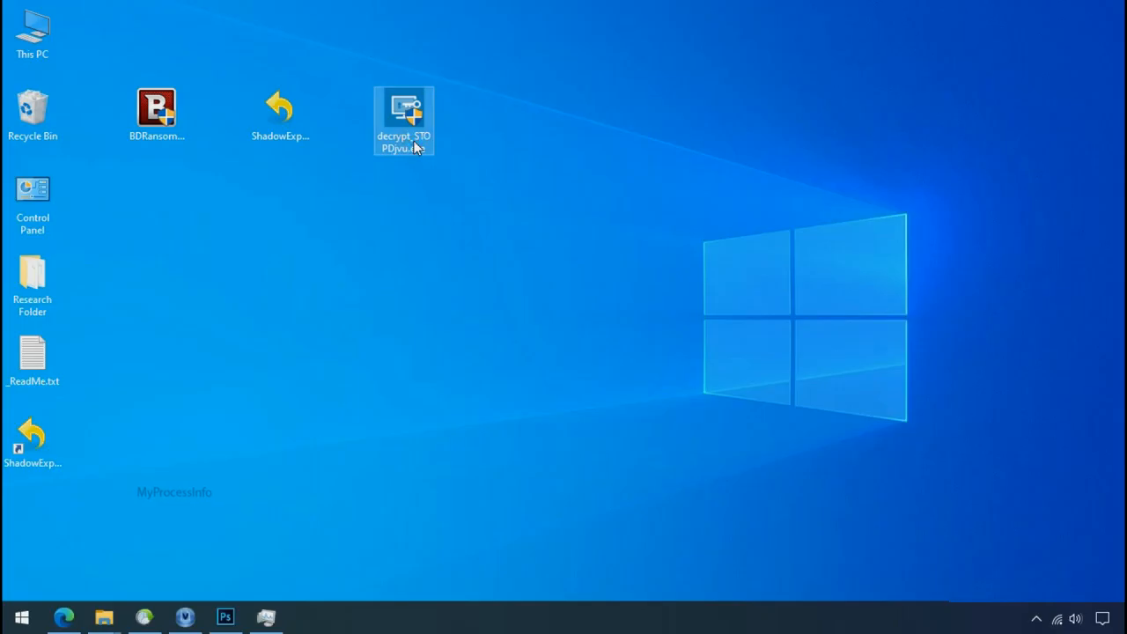
double_click(403, 115)
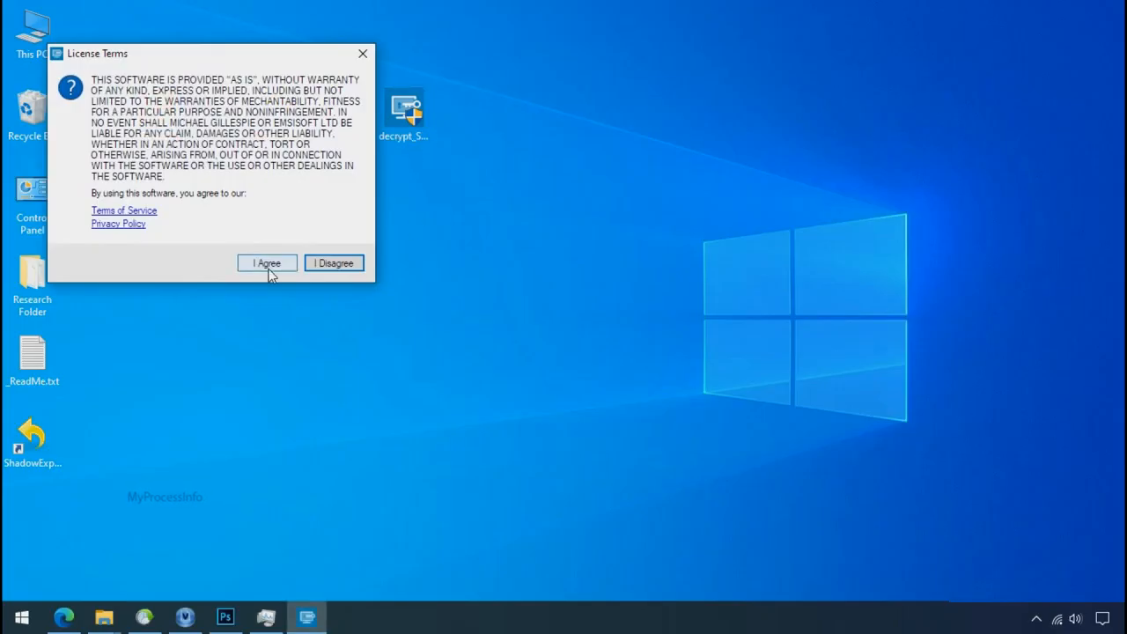
left_click(267, 262)
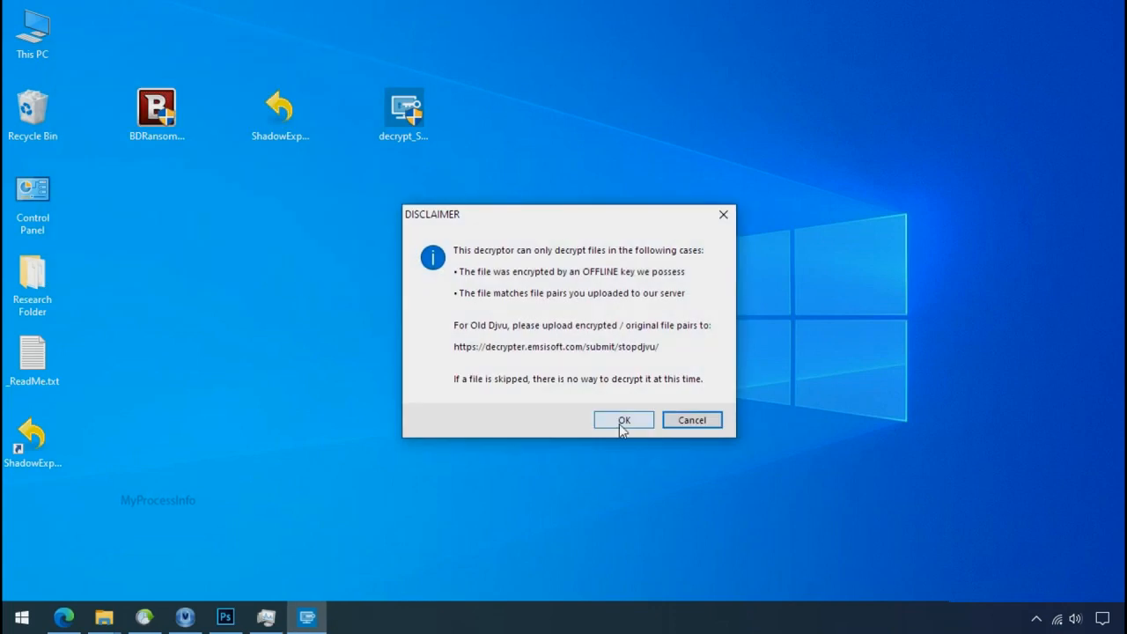
left_click(624, 419)
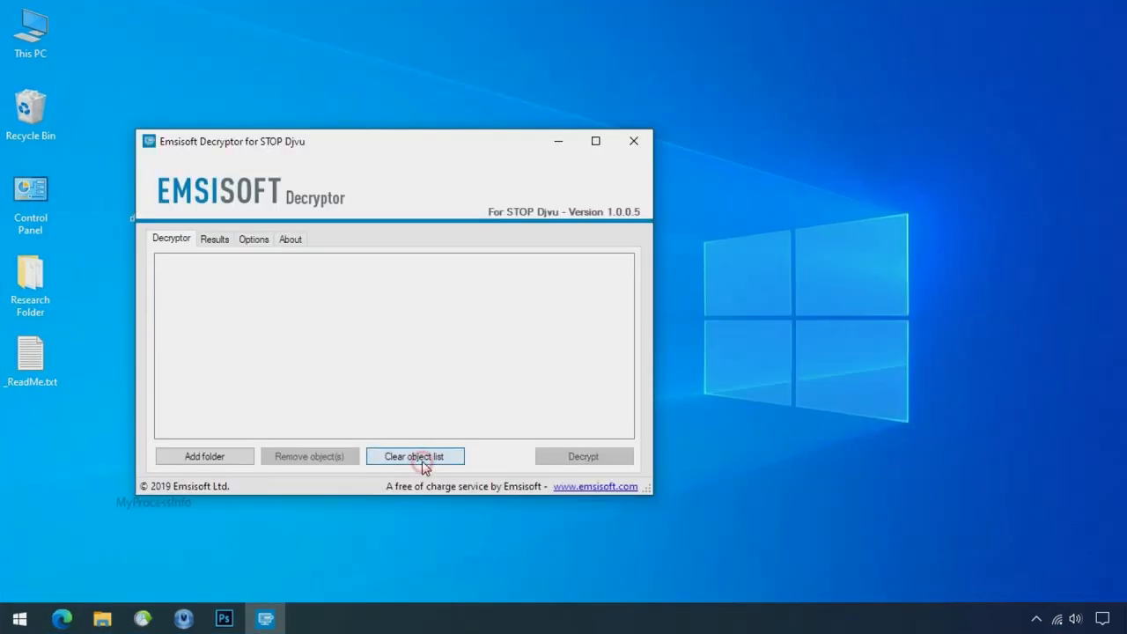
Add Desktop\Research Folder and run a decryption pass, which reports no key for the offline ID.
left_click(204, 456)
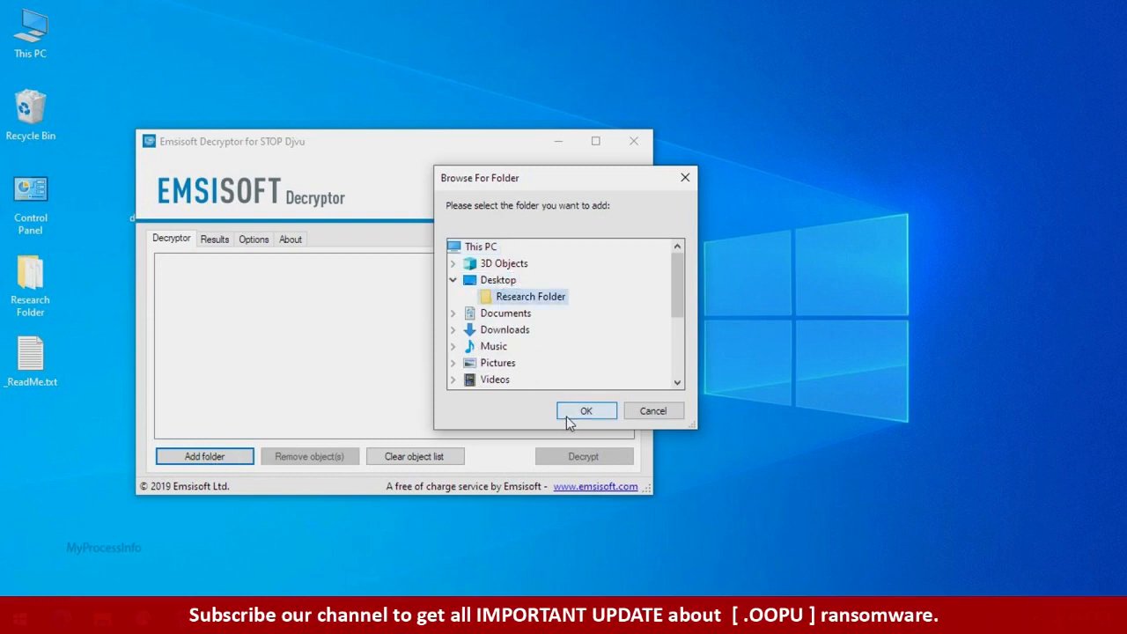
left_click(584, 410)
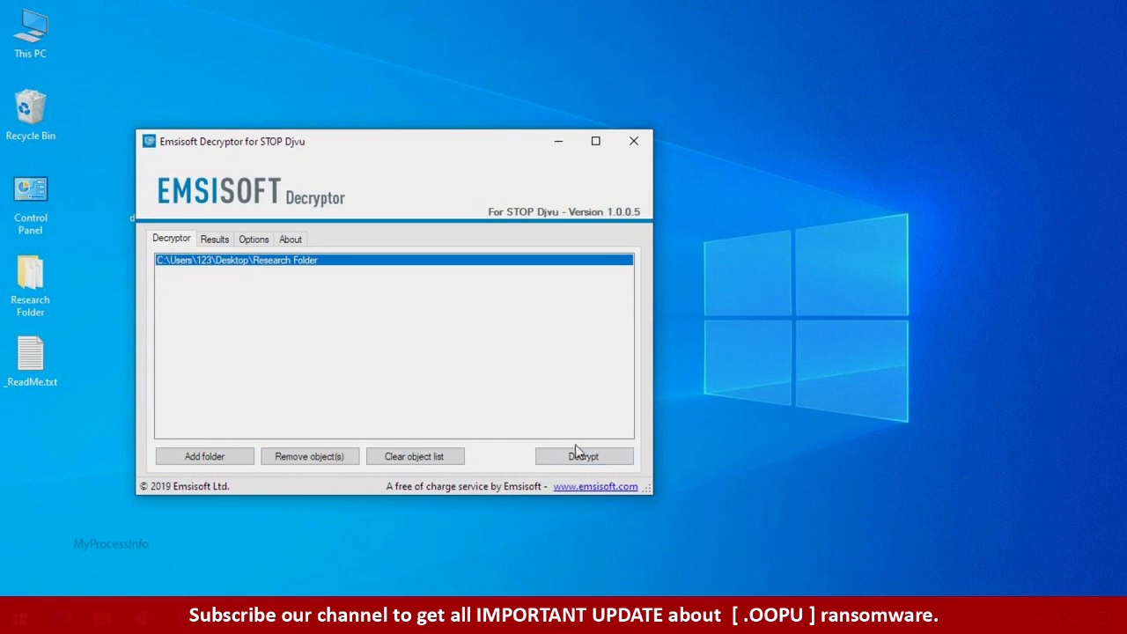
left_click(585, 457)
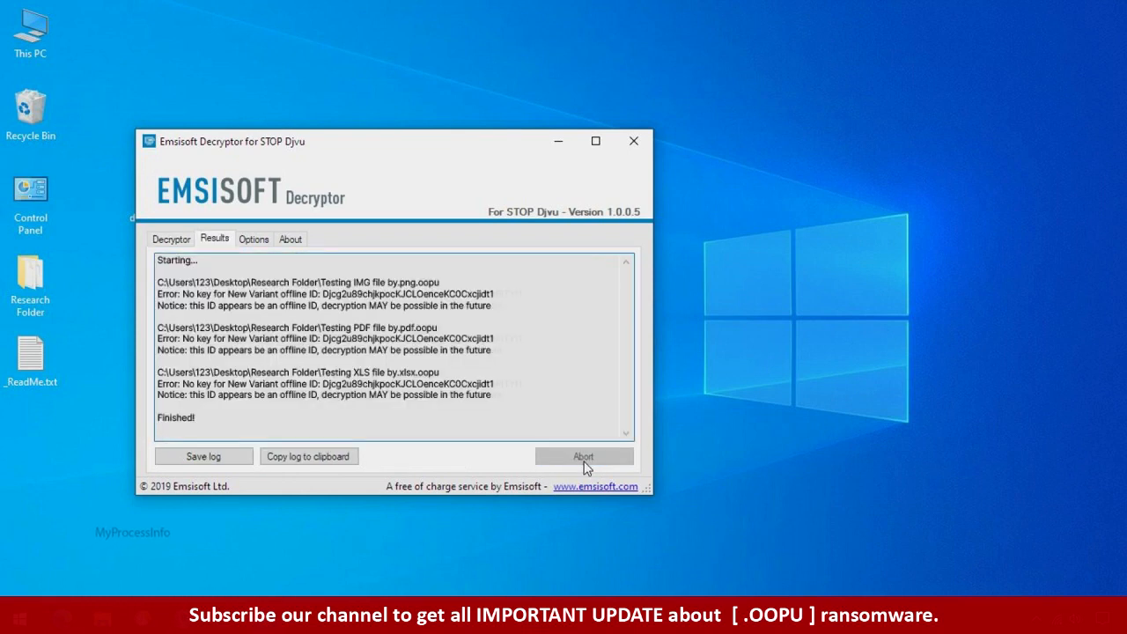
mouse_move(668, 451)
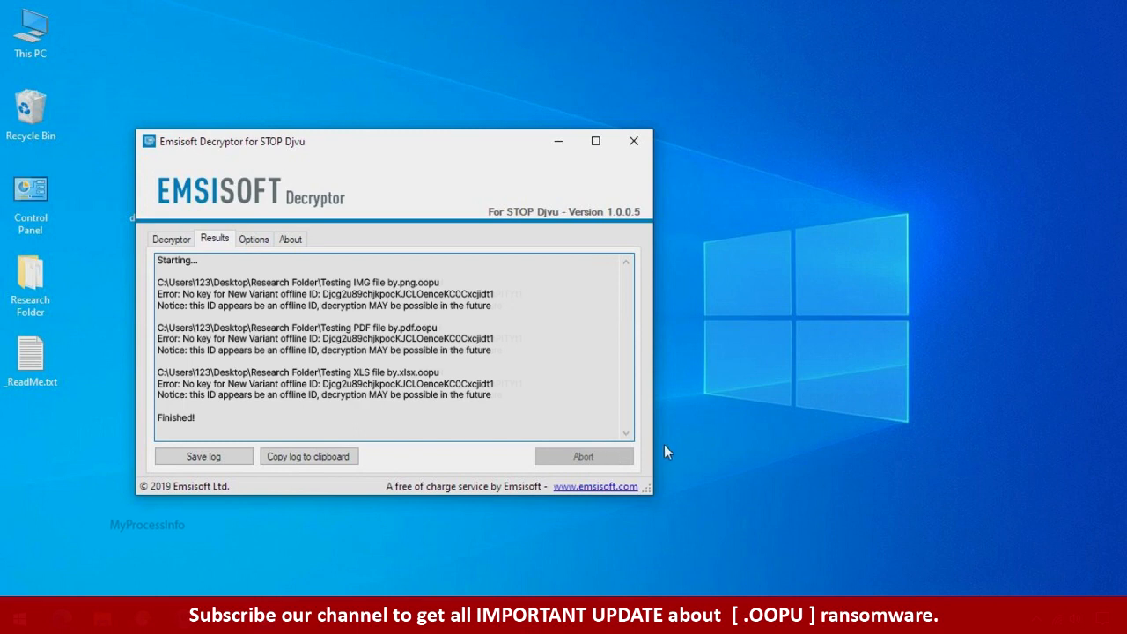
mouse_move(675, 451)
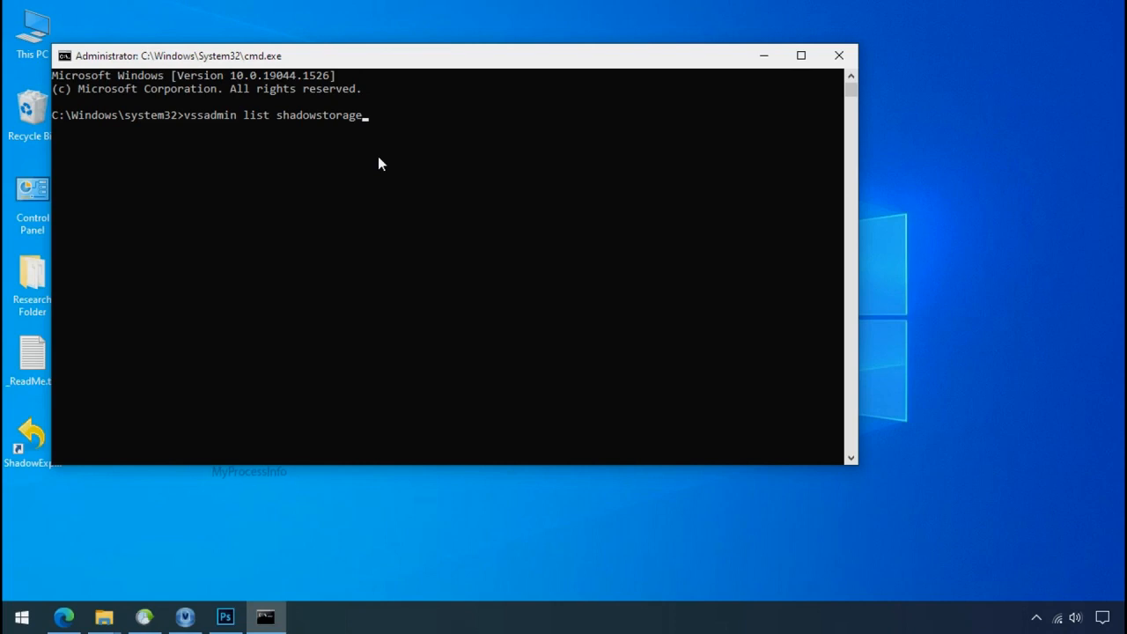
Run vssadmin list shadowstorage to see used and allocated shadow storage for C: and H:.
key("Enter")
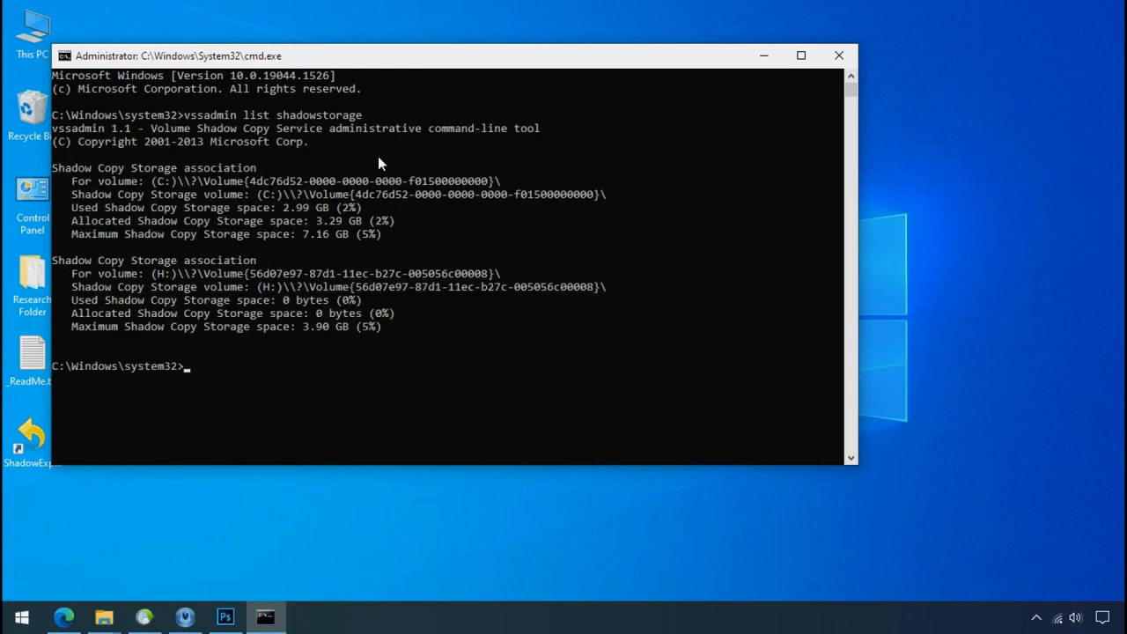
mouse_move(219, 214)
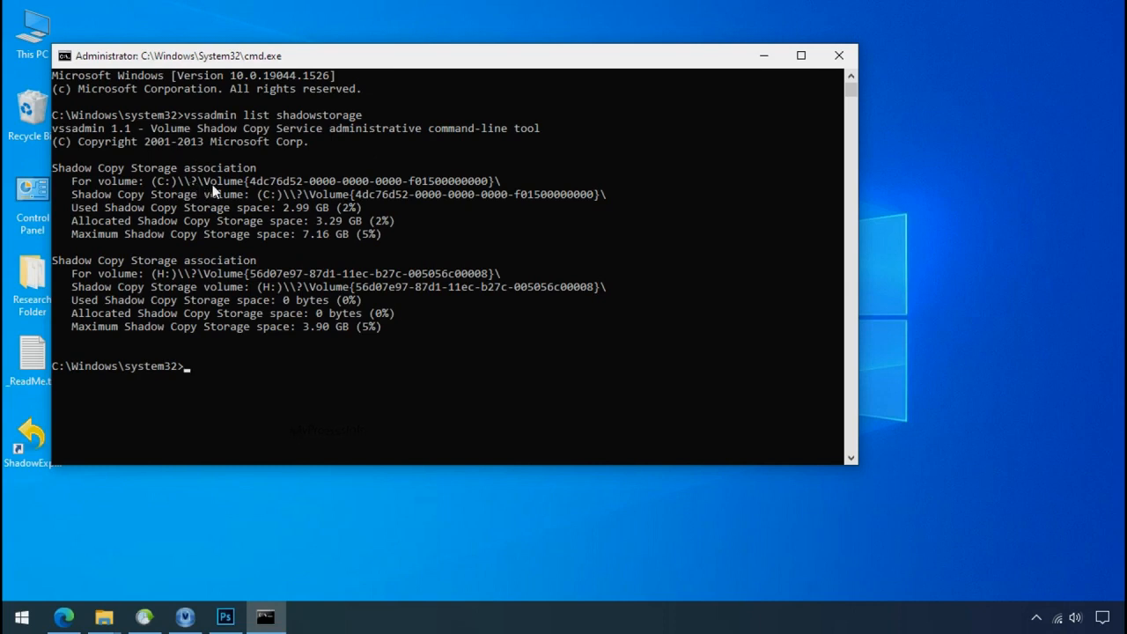
left_click(265, 617)
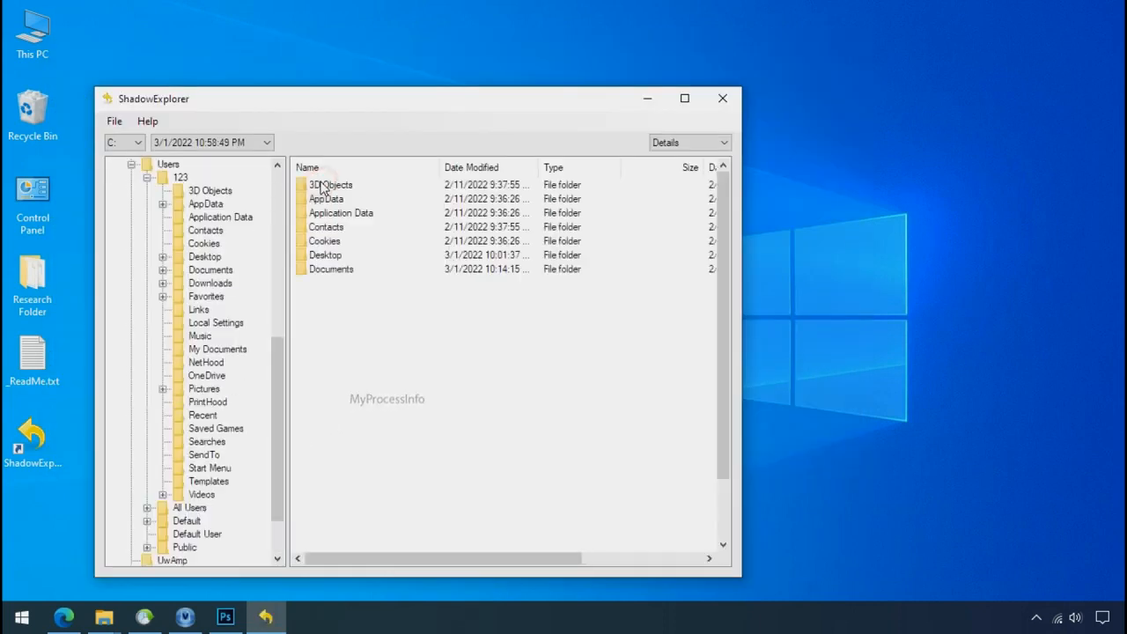
Browse into the Desktop folder under Users\123 in the C: snapshot.
left_click(326, 254)
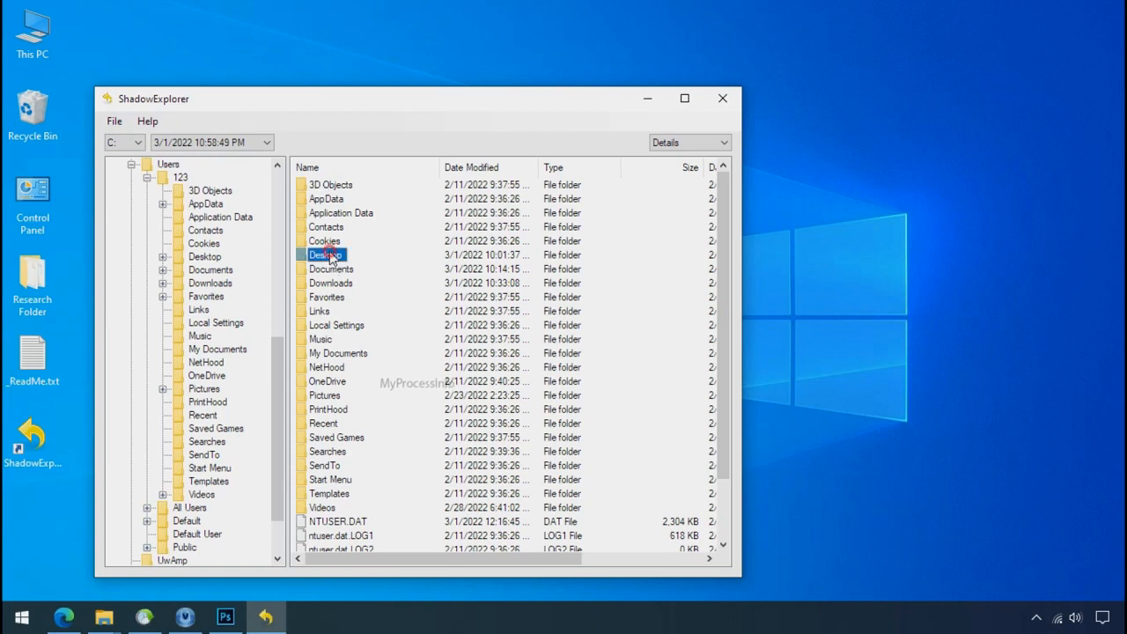
double_click(326, 253)
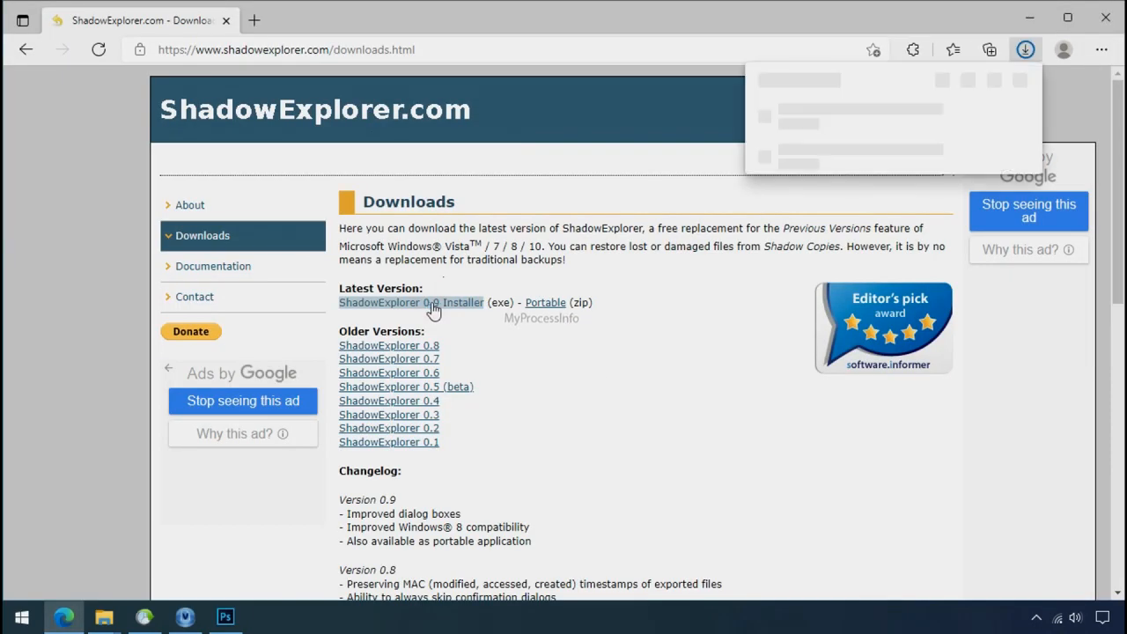
Download the ShadowExplorer 0.9 Installer and relaunch ShadowExplorer from the desktop shortcut.
left_click(411, 303)
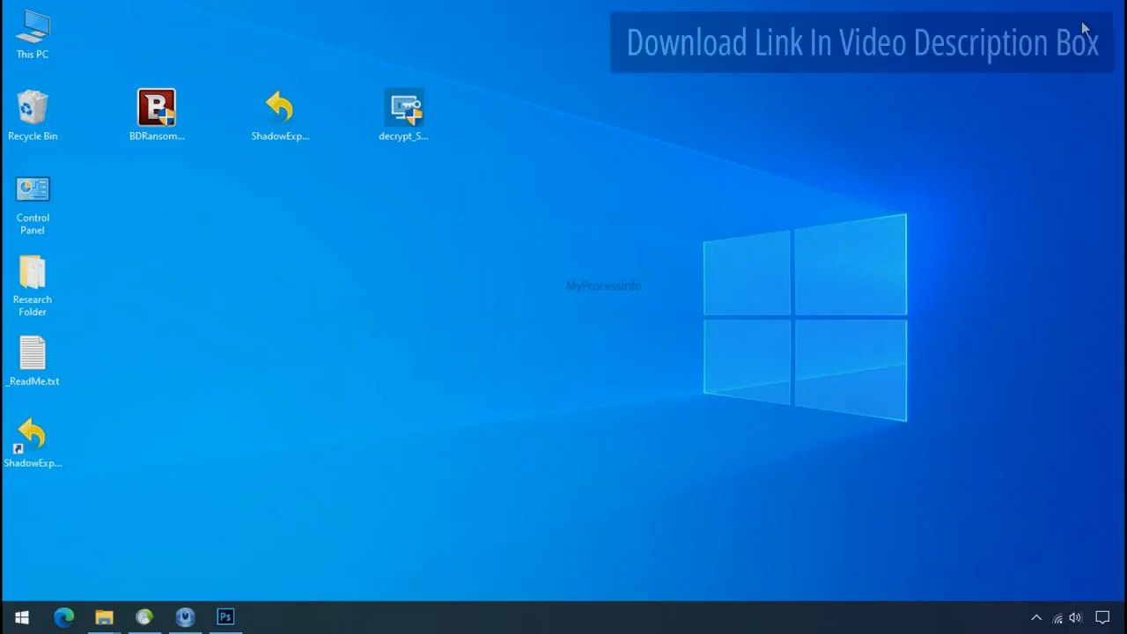
double_click(280, 106)
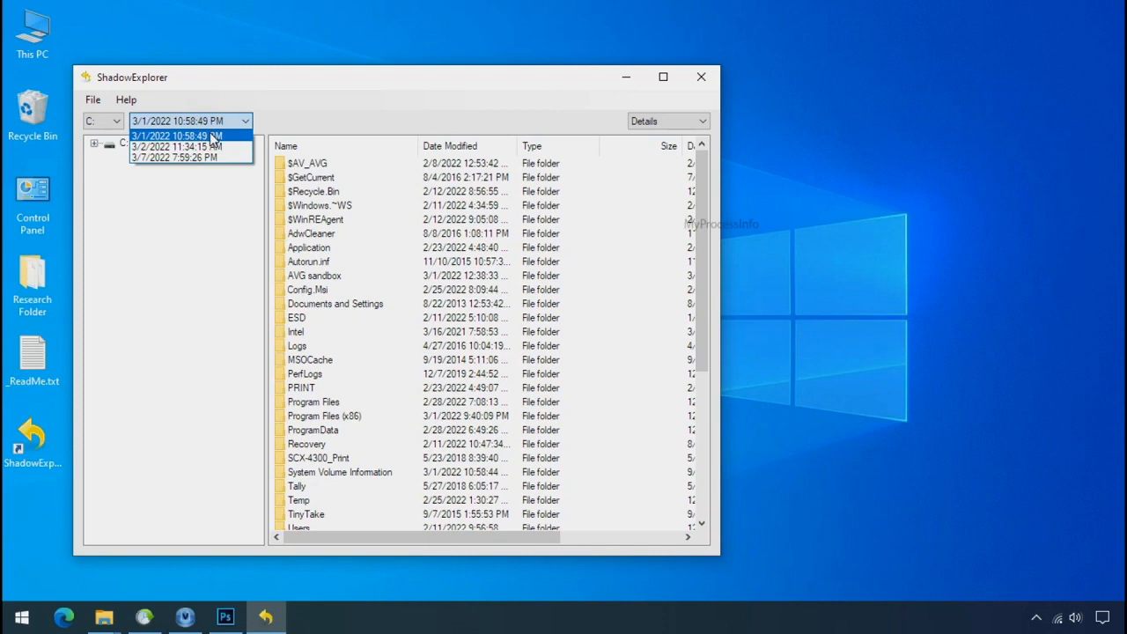
Export Research Folder from the 3/1/2022 10:58:49 PM snapshot's Users\123\Desktop to Softwares (G:).
left_click(176, 133)
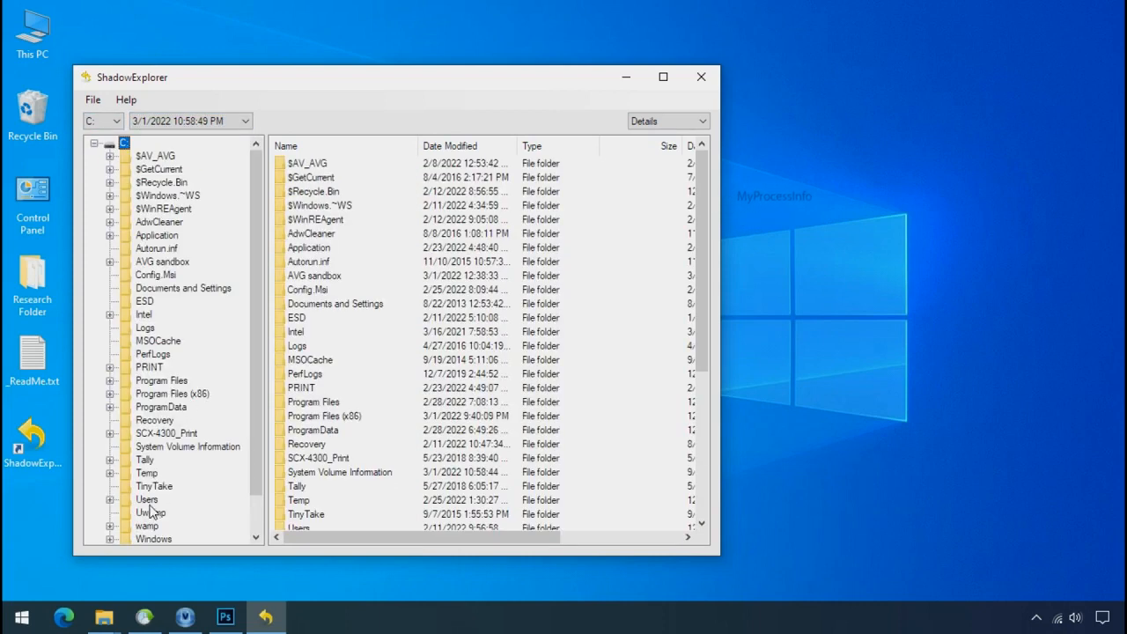
double_click(147, 500)
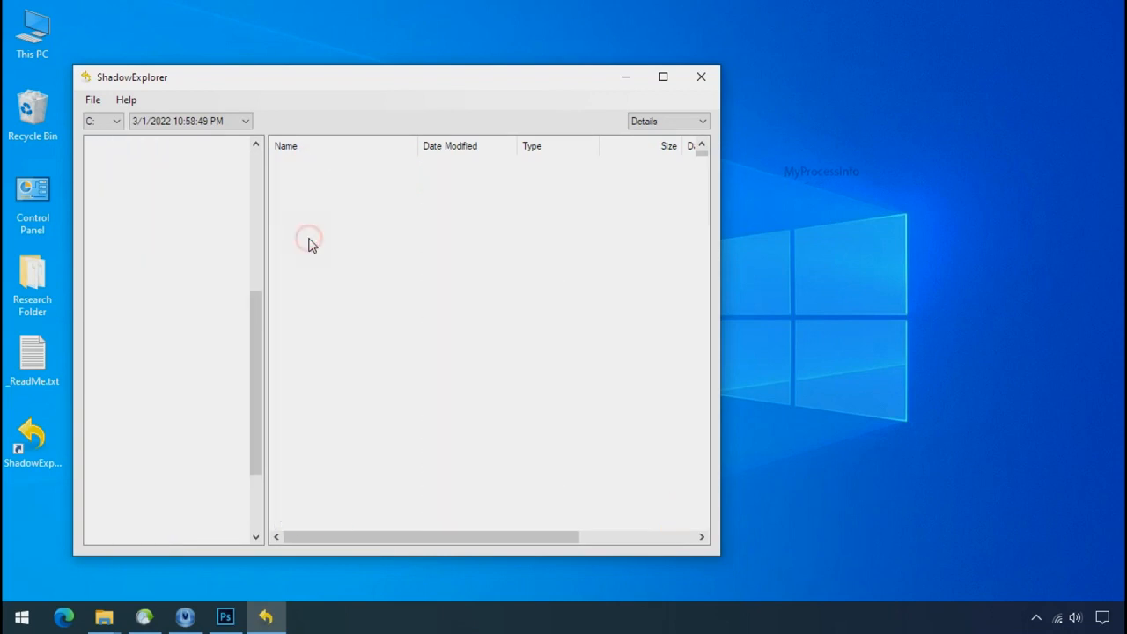
right_click(300, 162)
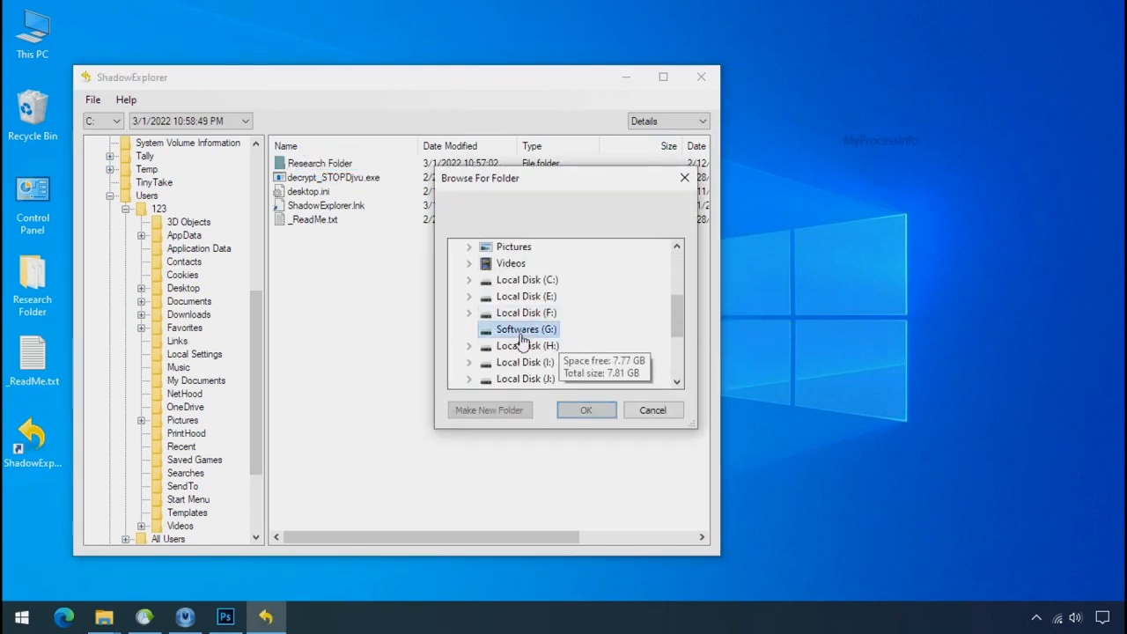
left_click(585, 408)
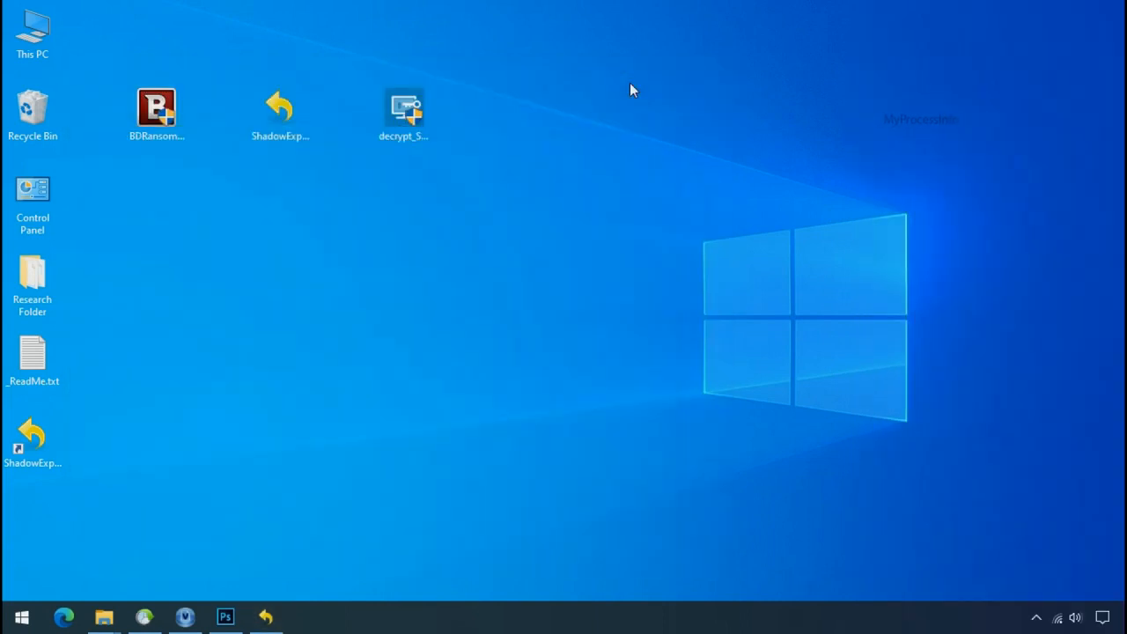
Browse Softwares (G:) into Recover and the restored Research Folder to verify the export.
left_click(104, 617)
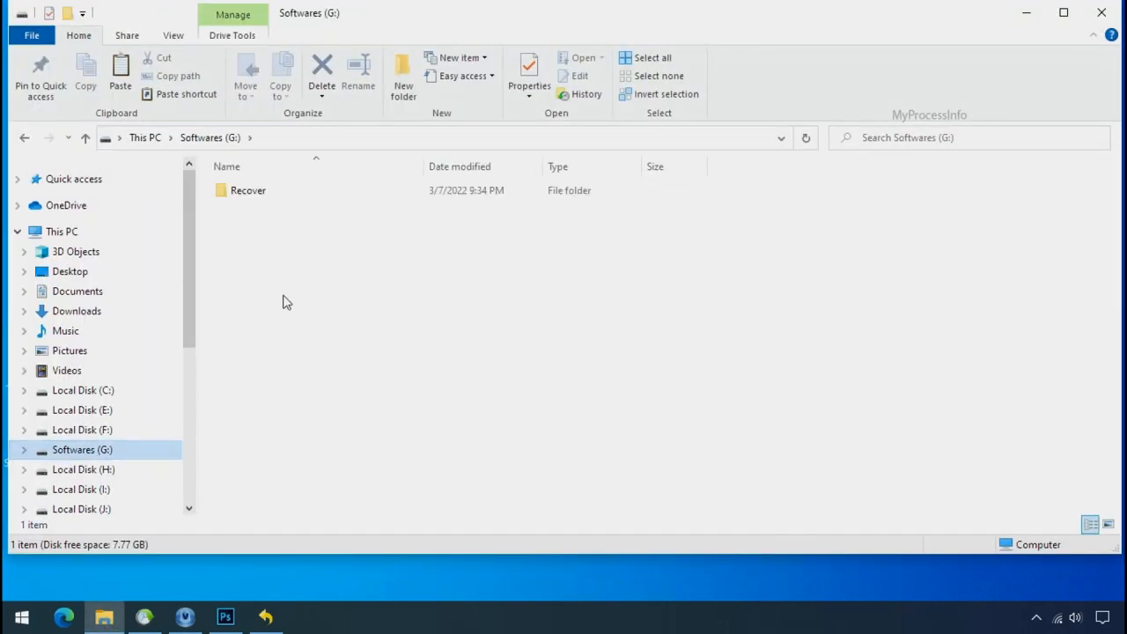
left_click(247, 190)
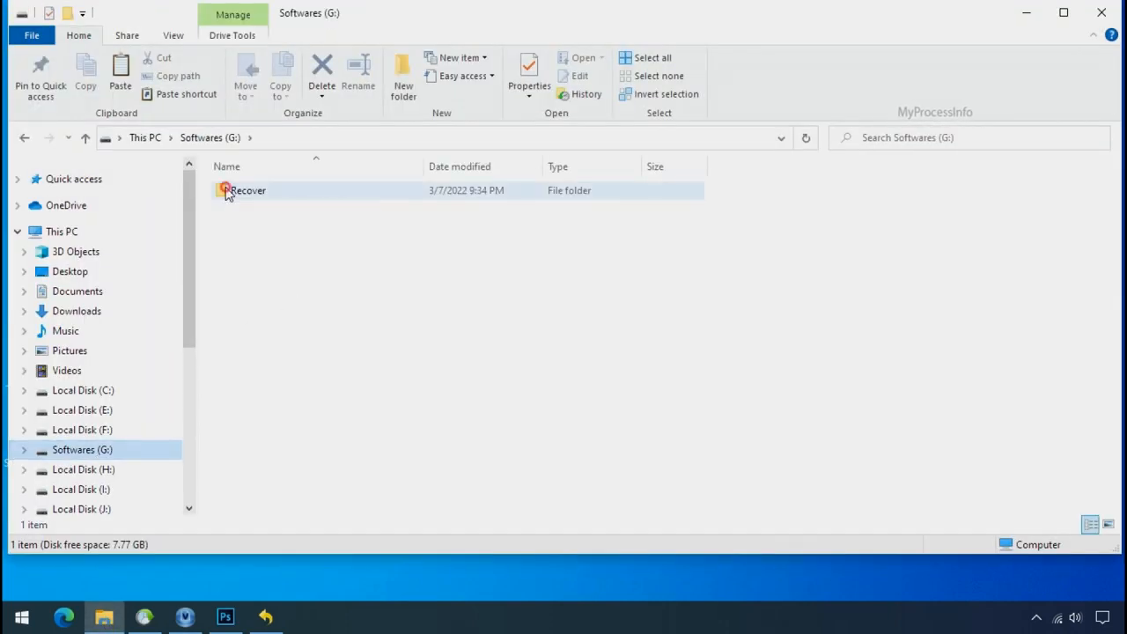
double_click(247, 190)
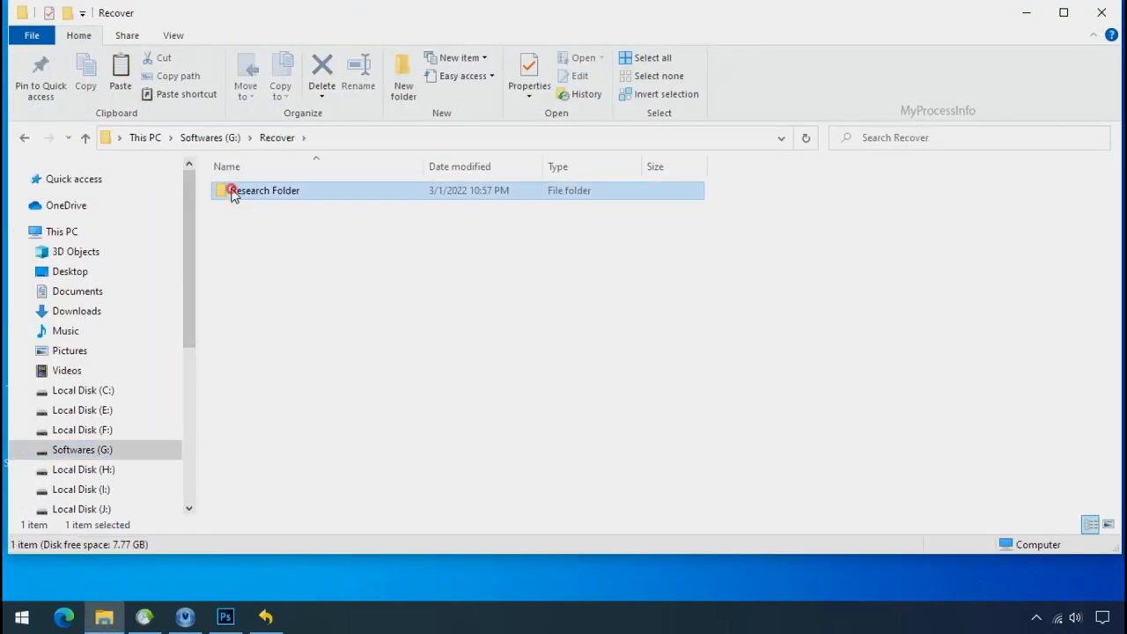
double_click(264, 190)
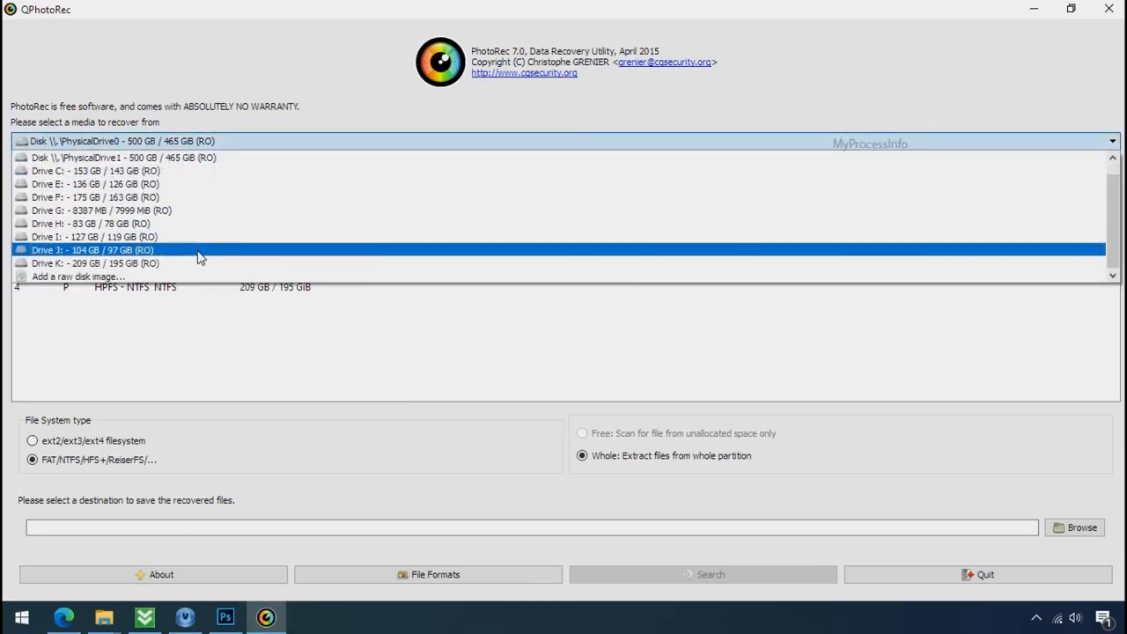
Pick a drive from QPhotoRec's media list of available recovery sources.
left_click(124, 157)
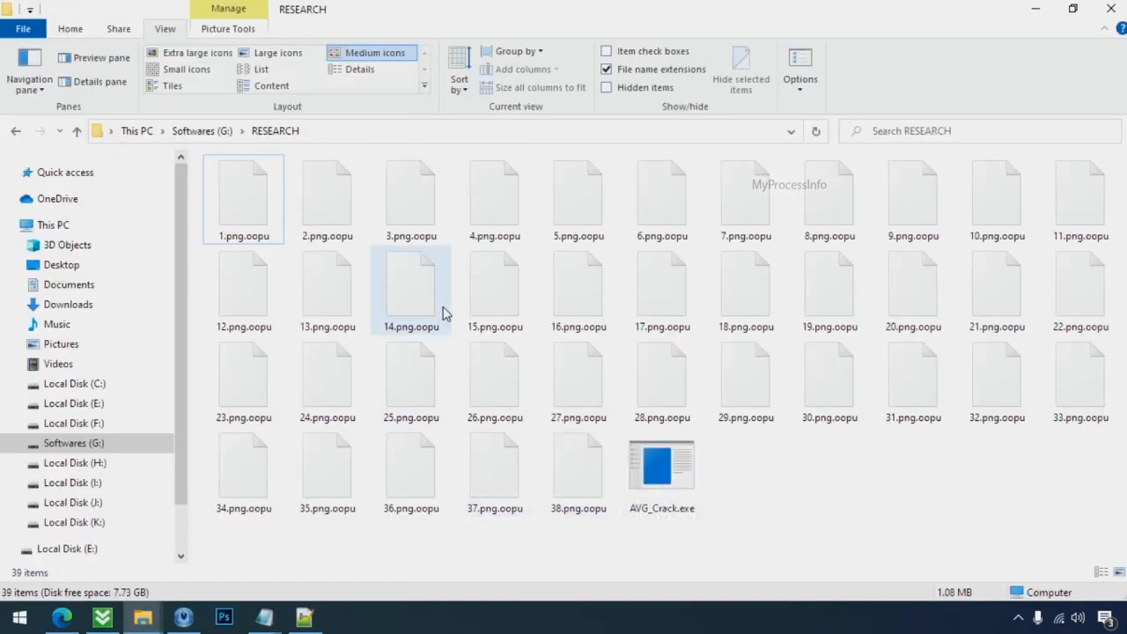
Inspect several .oopu encrypted files including 18.png.oopu, then dismiss the TestDisk download page.
left_click(662, 381)
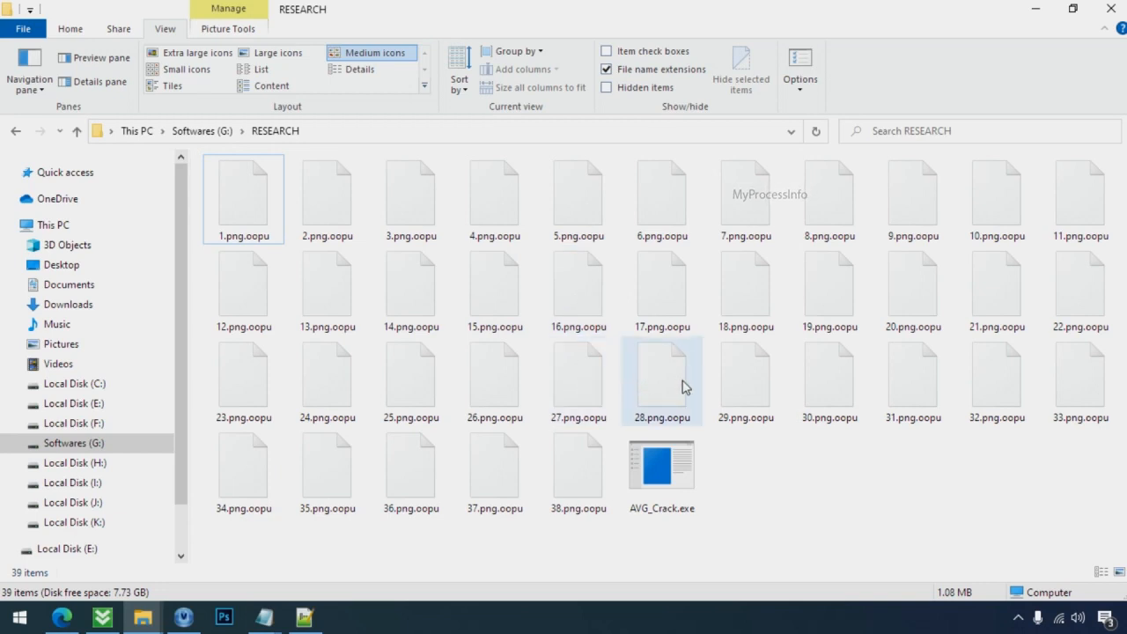
left_click(828, 290)
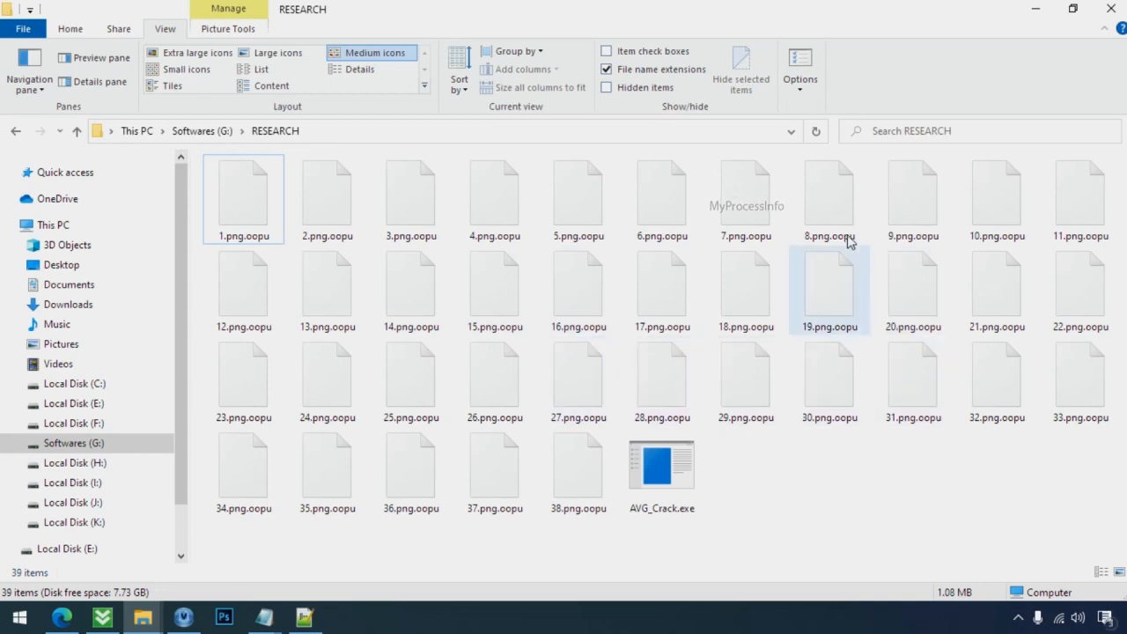
left_click(745, 285)
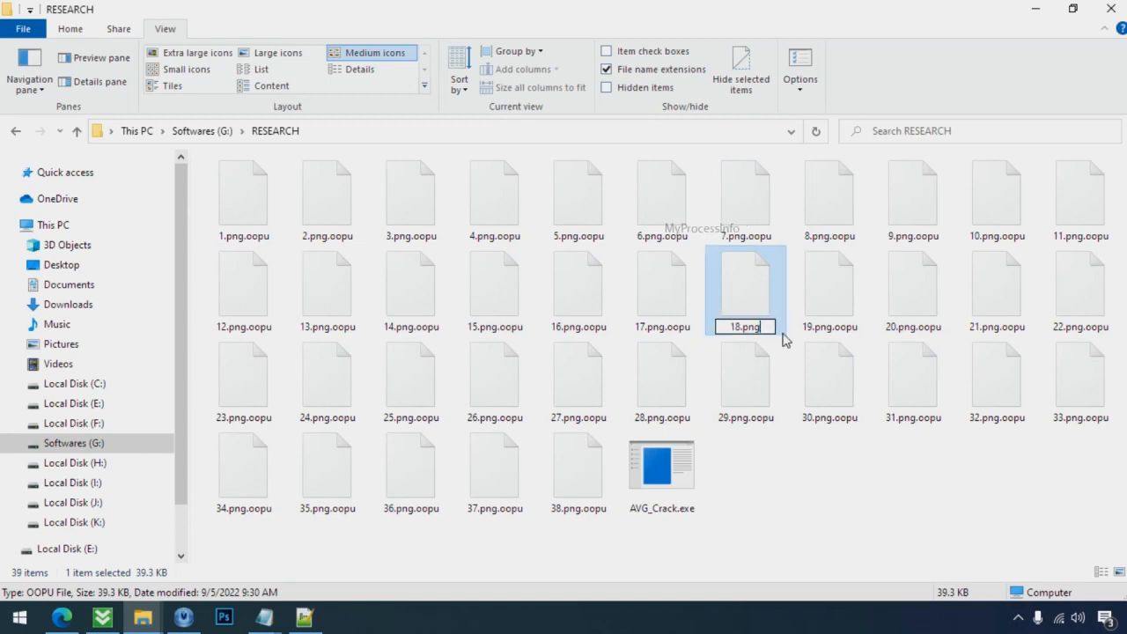
mouse_move(669, 319)
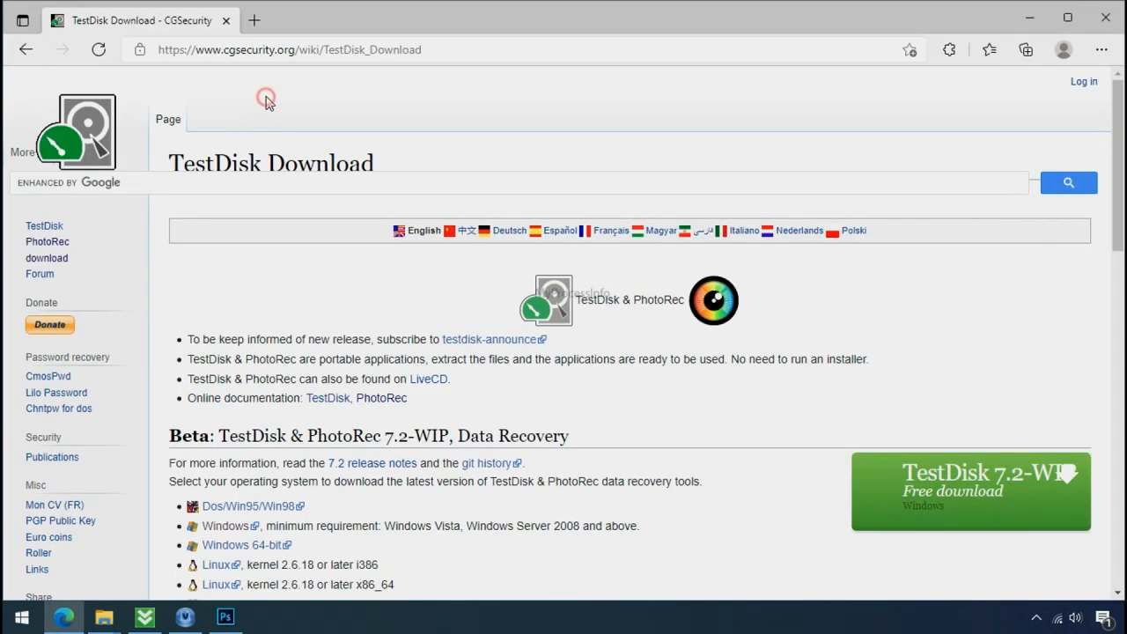
mouse_move(444, 208)
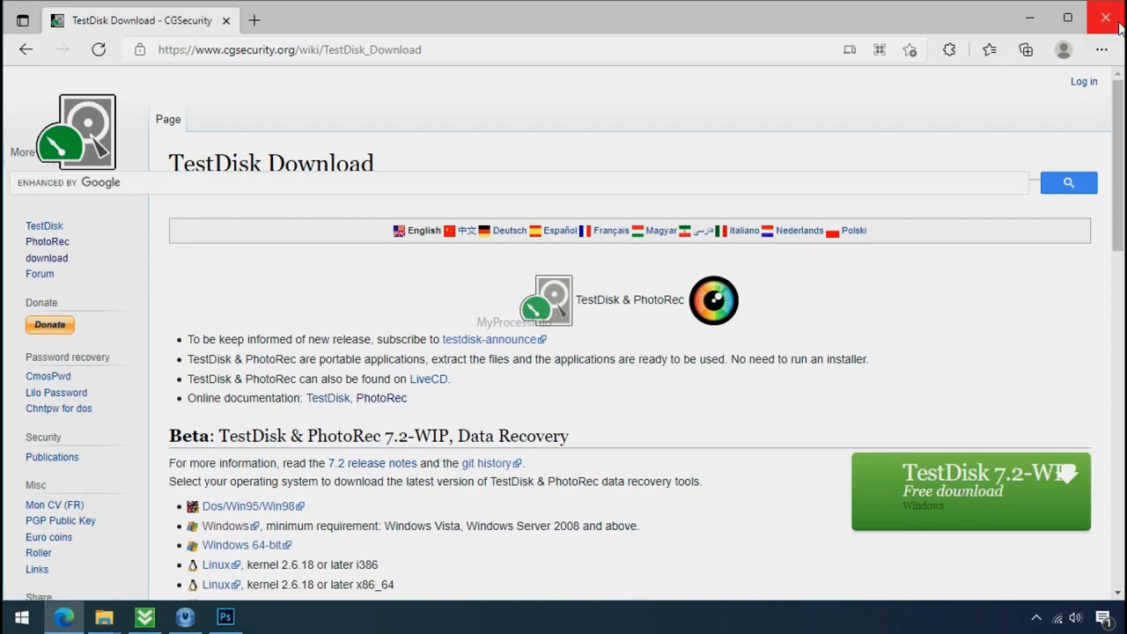
left_click(1106, 17)
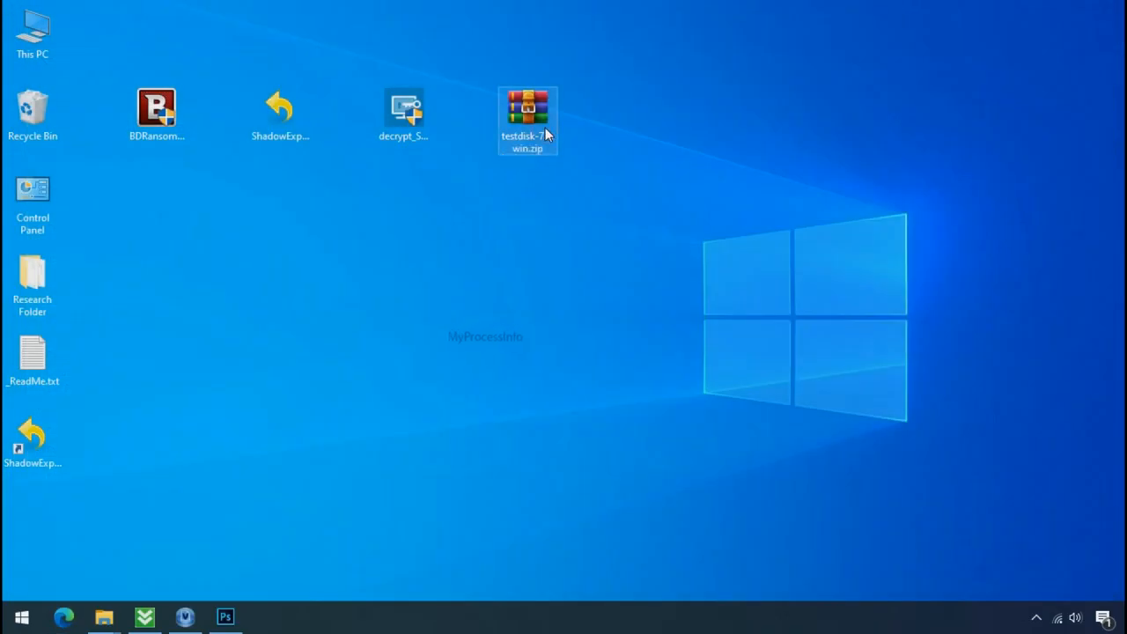
Extract the TestDisk zip to testdisk-7.0.win\ and launch qphotorec_win.exe from it.
right_click(526, 119)
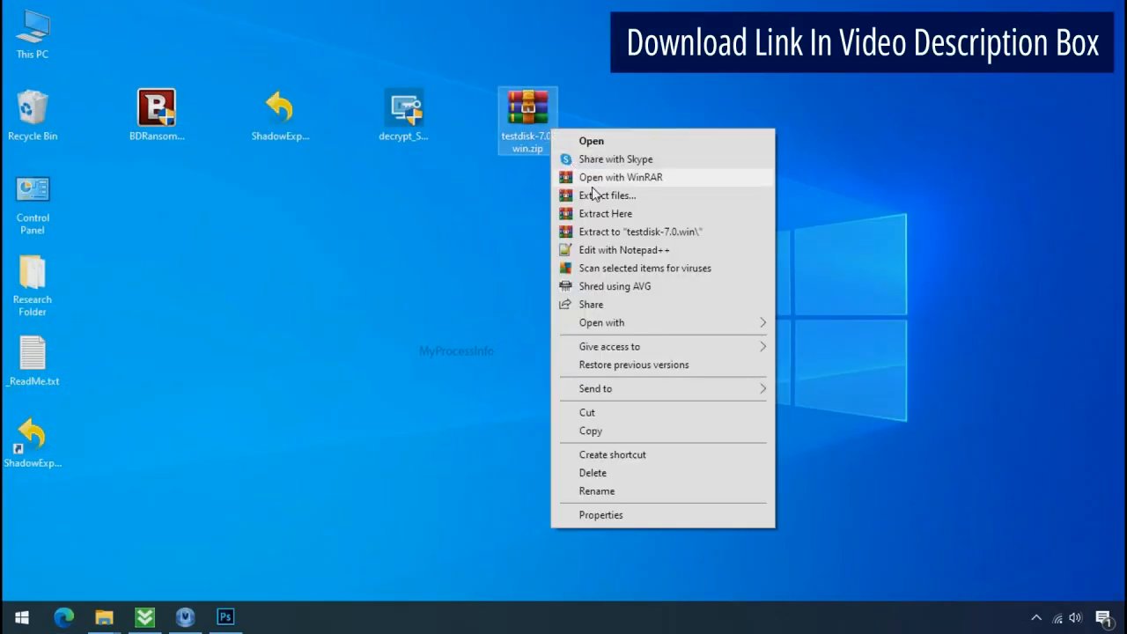
mouse_move(641, 232)
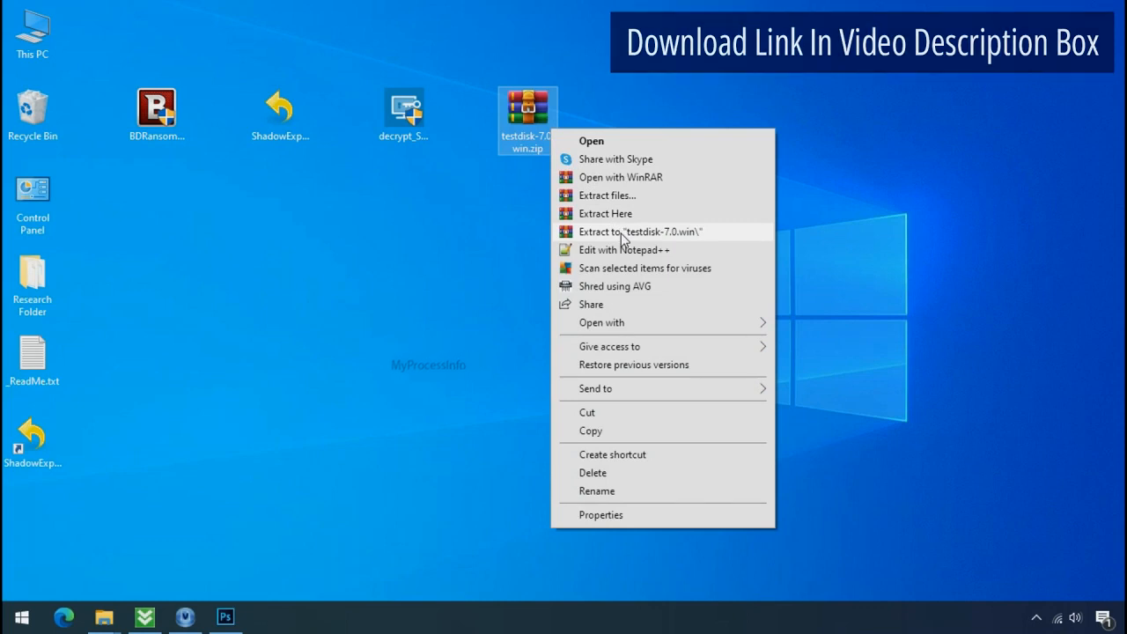
left_click(641, 232)
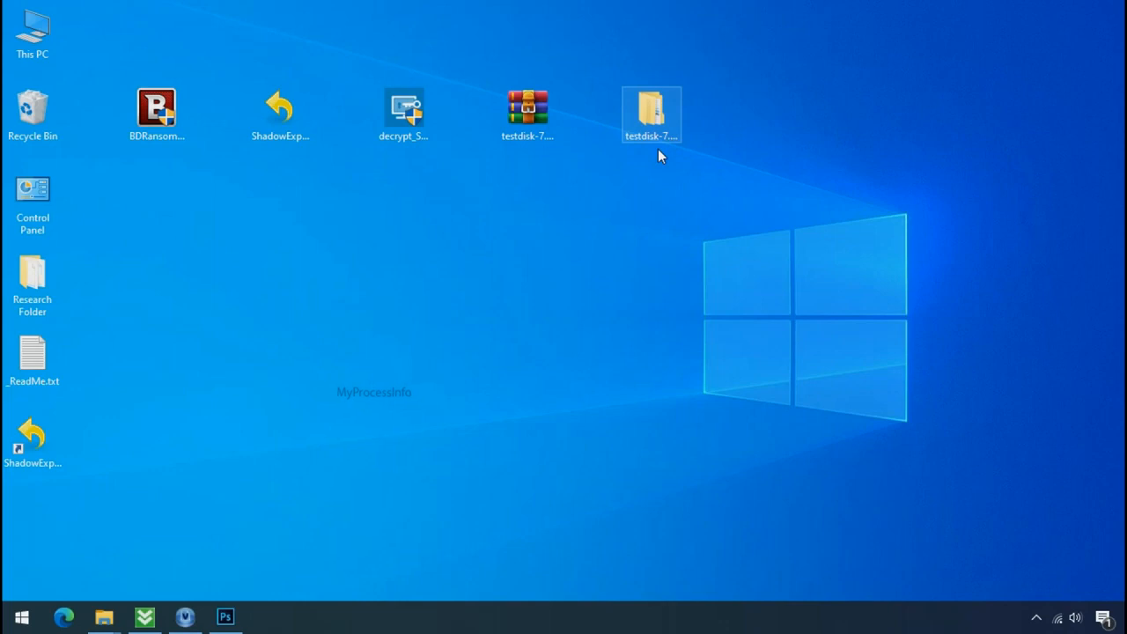
double_click(652, 109)
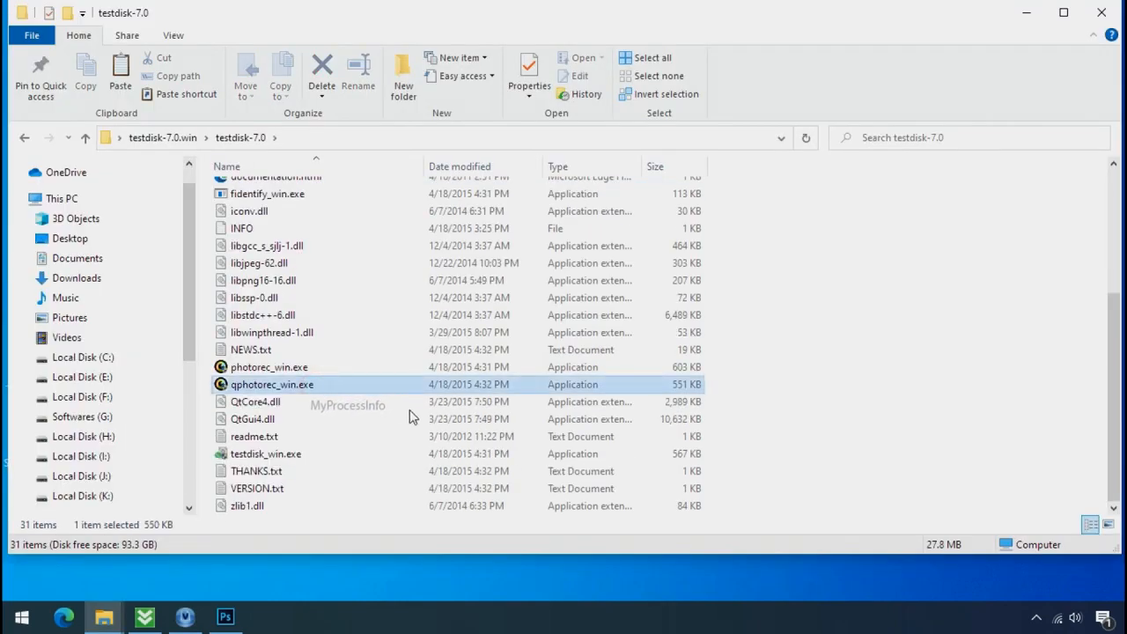
left_click(272, 384)
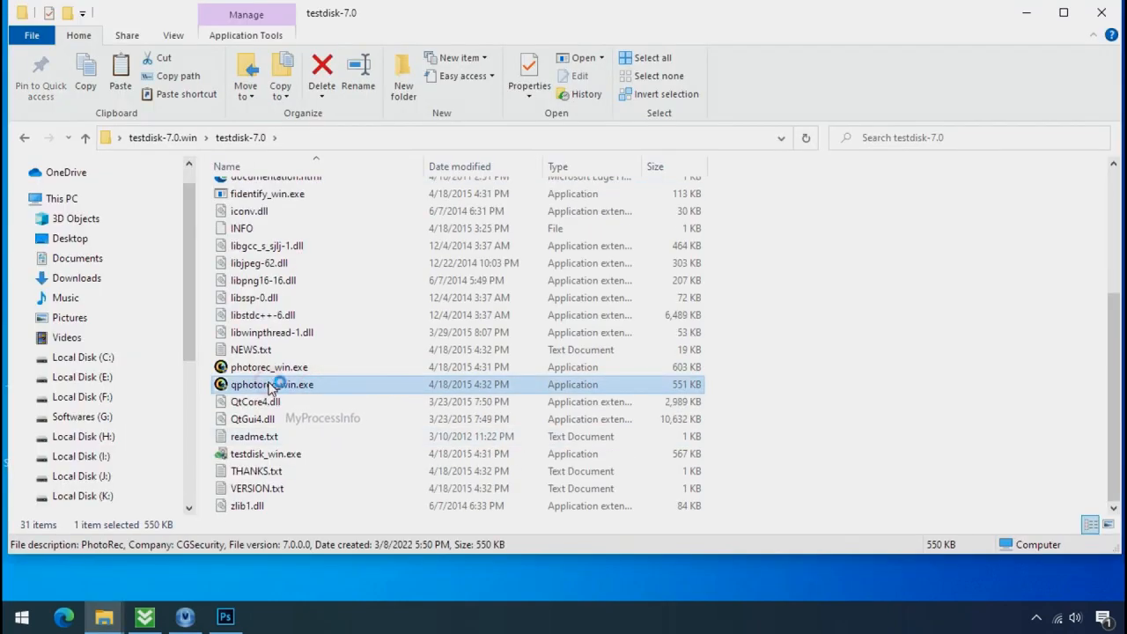
double_click(271, 384)
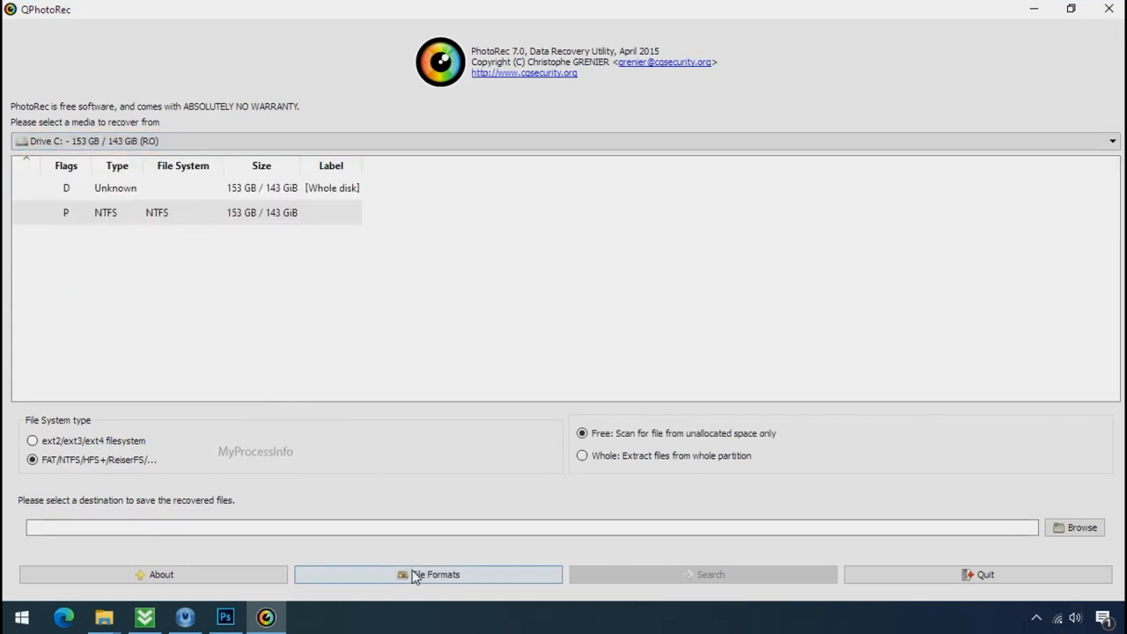
Reset QPhotoRec's file formats and keep only jpg, pdf and png selected.
left_click(428, 574)
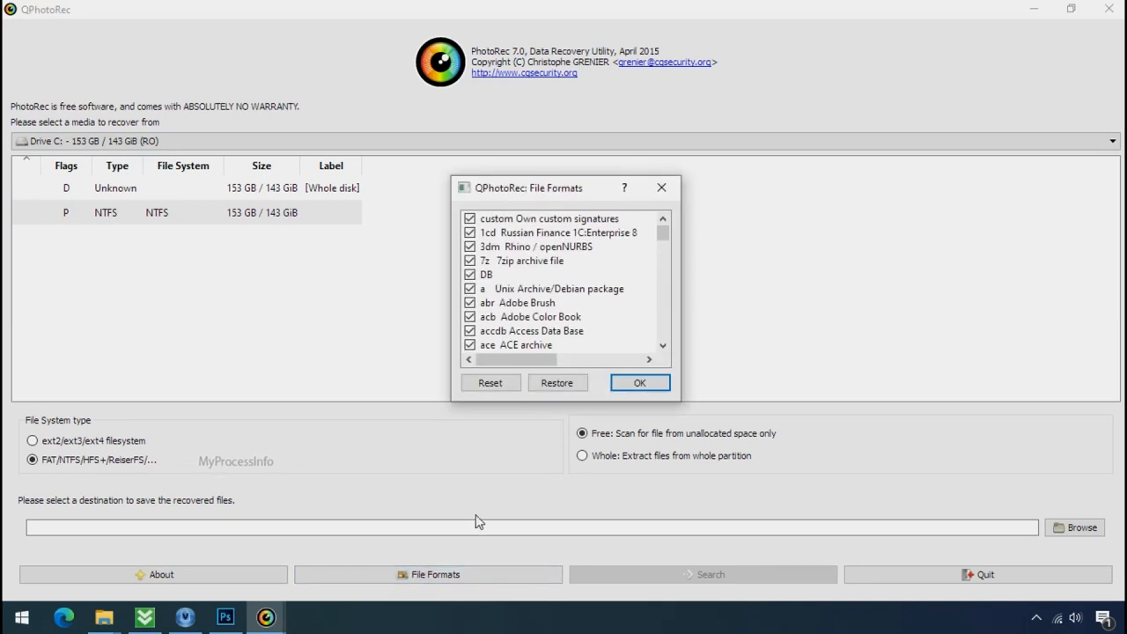
left_click(489, 383)
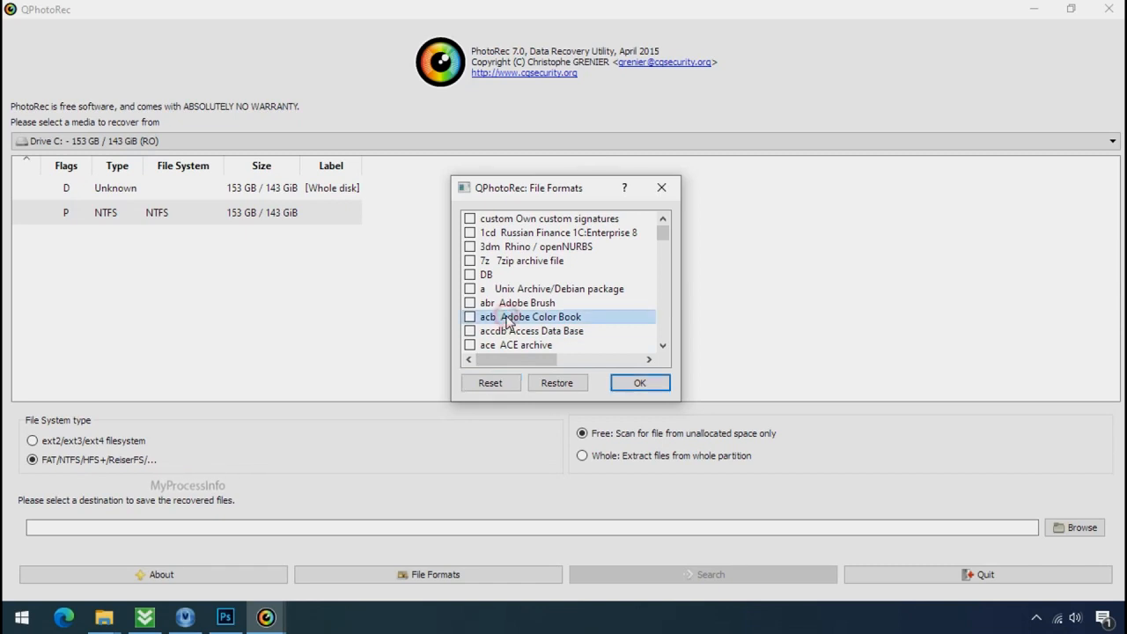
key("j")
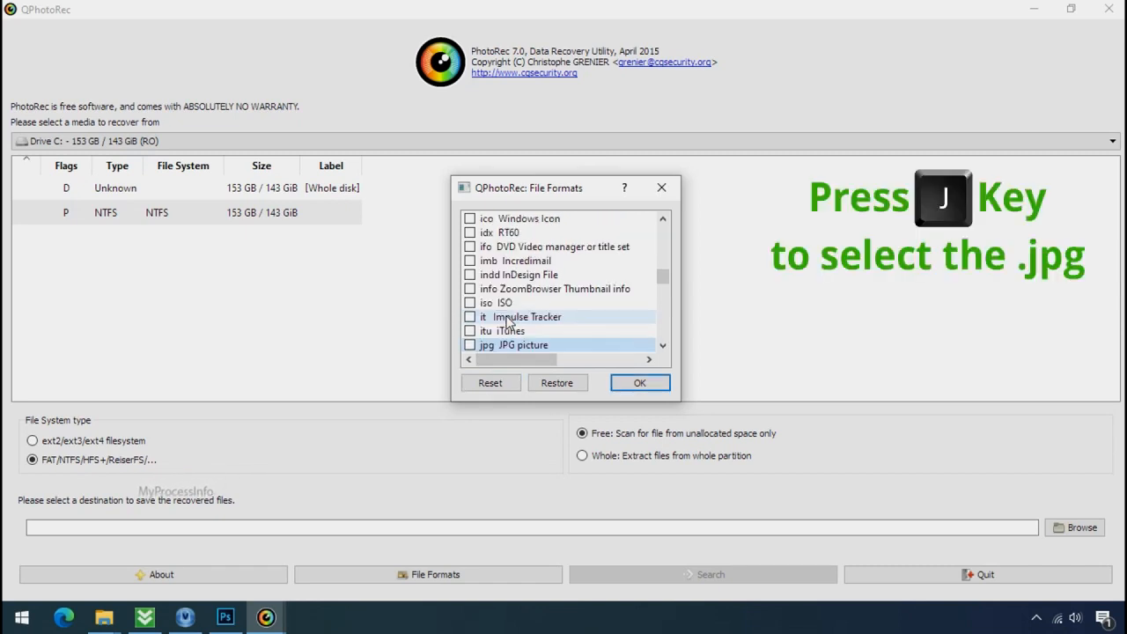
key("j")
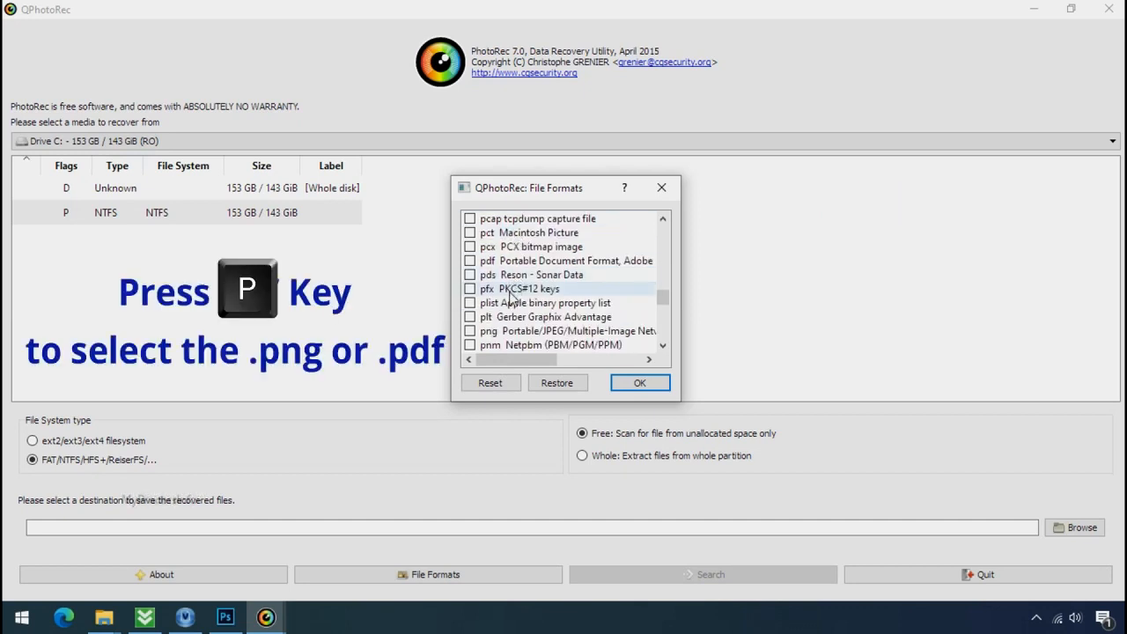
left_click(471, 331)
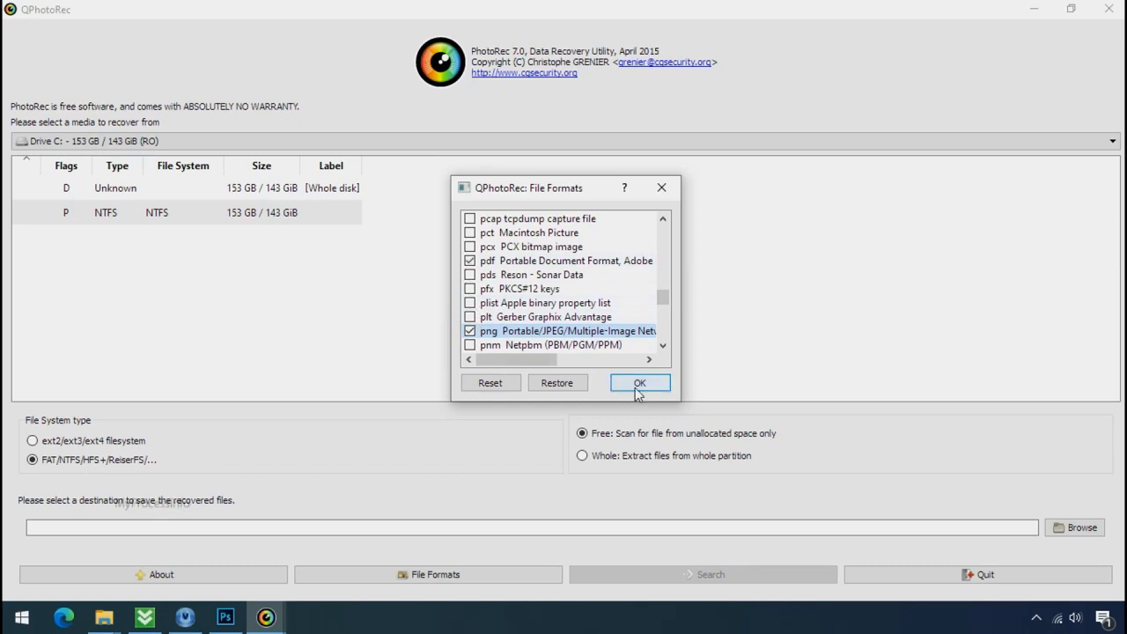
left_click(639, 382)
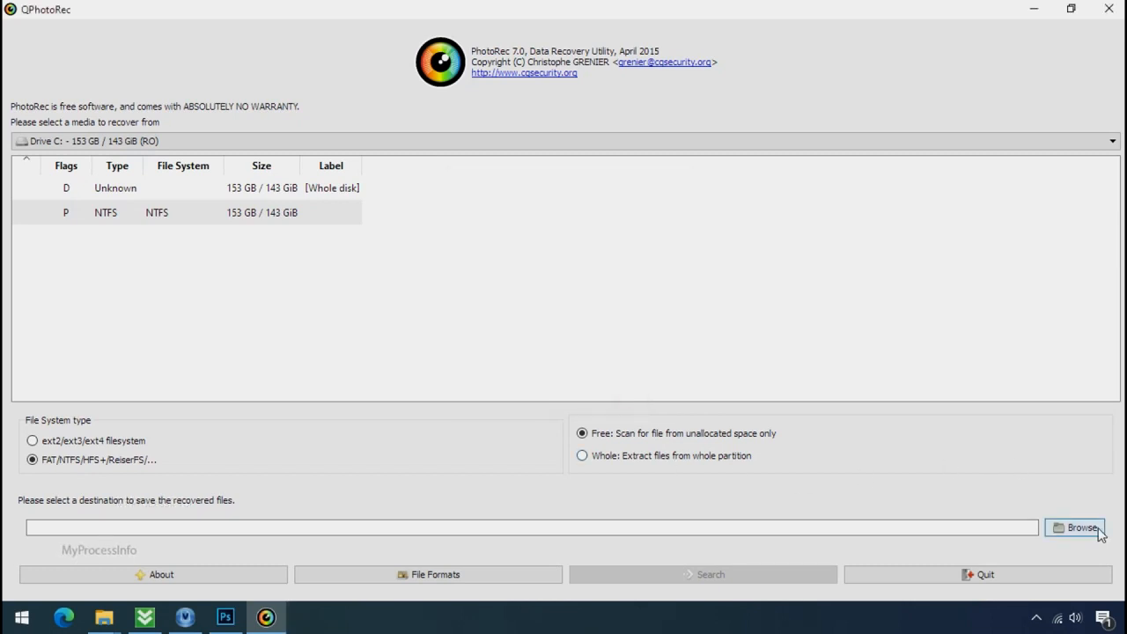
Create a Recovery folder on G: as the destination and start carving files from drive C.
left_click(1076, 528)
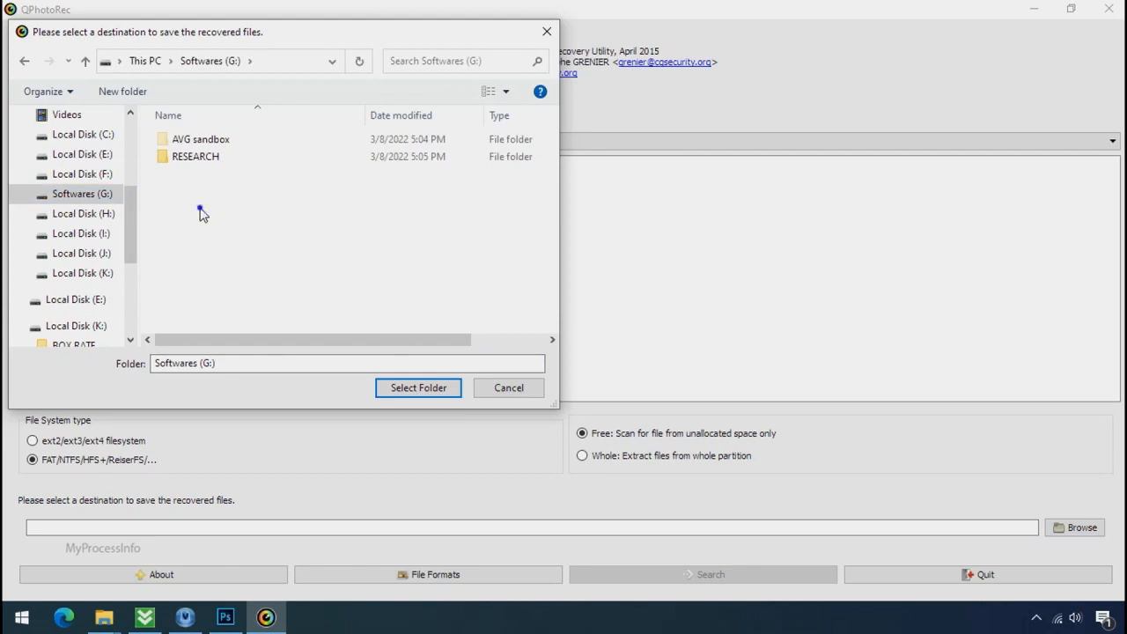
right_click(200, 213)
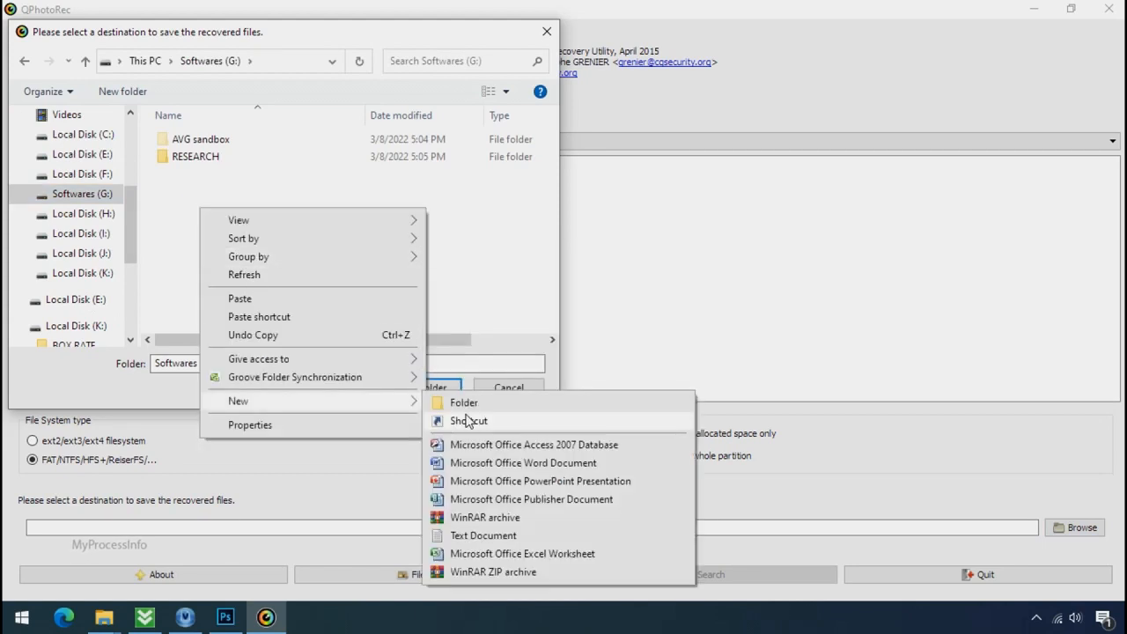
left_click(465, 402)
type("Recovery")
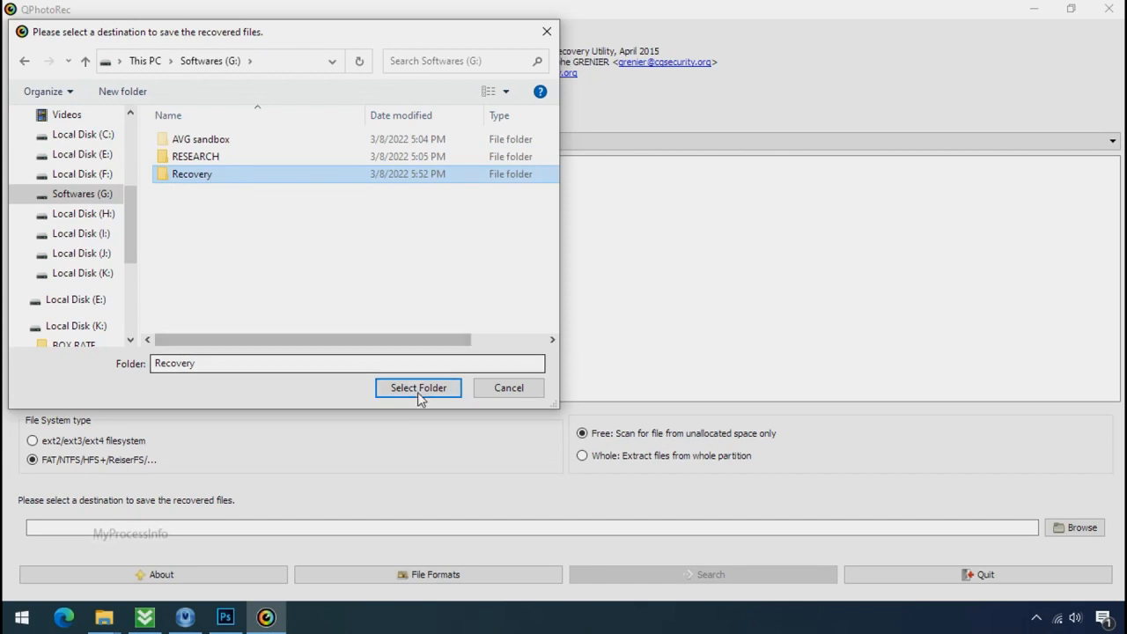
left_click(418, 387)
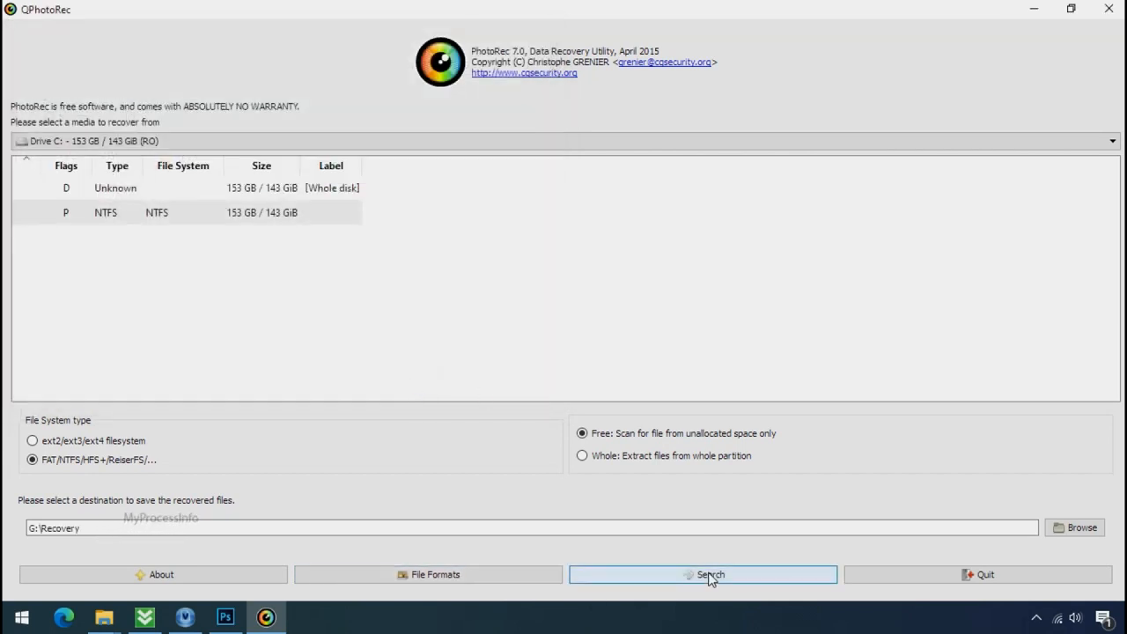
left_click(703, 574)
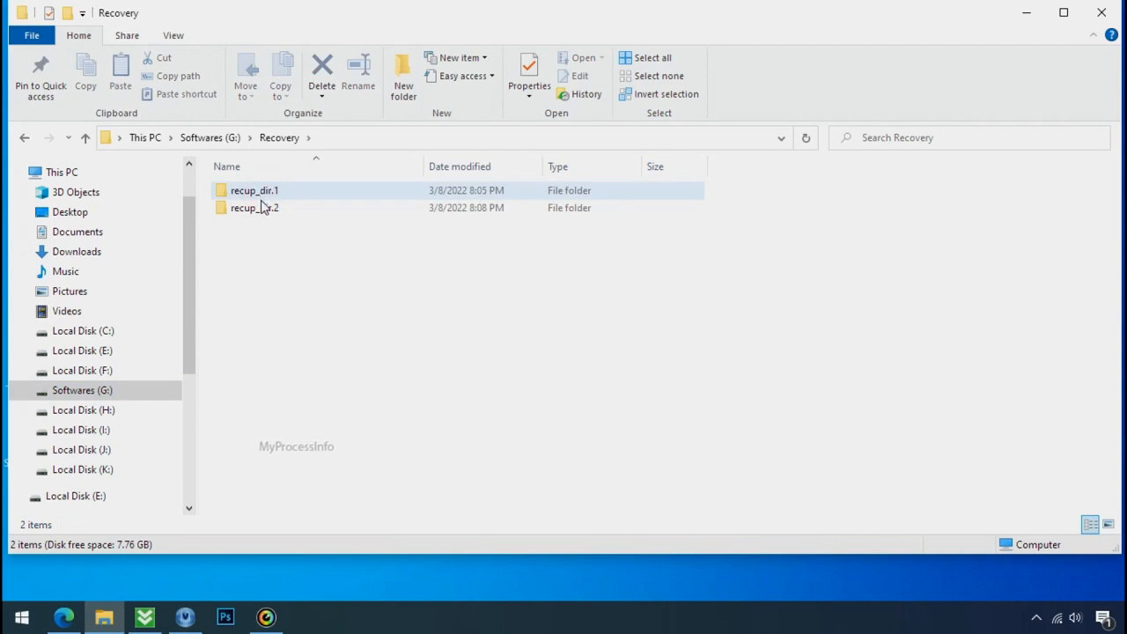
Review the recovered PNG, JPG and PDF files inside a recup_dir folder in G:\Recovery.
double_click(254, 191)
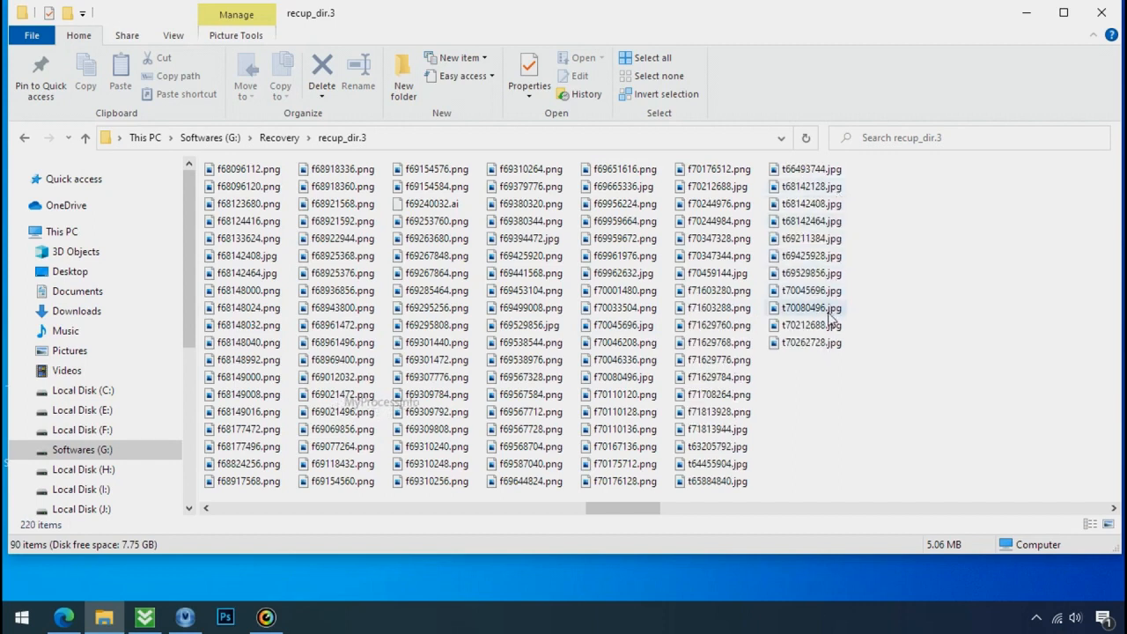
scroll("right", 3)
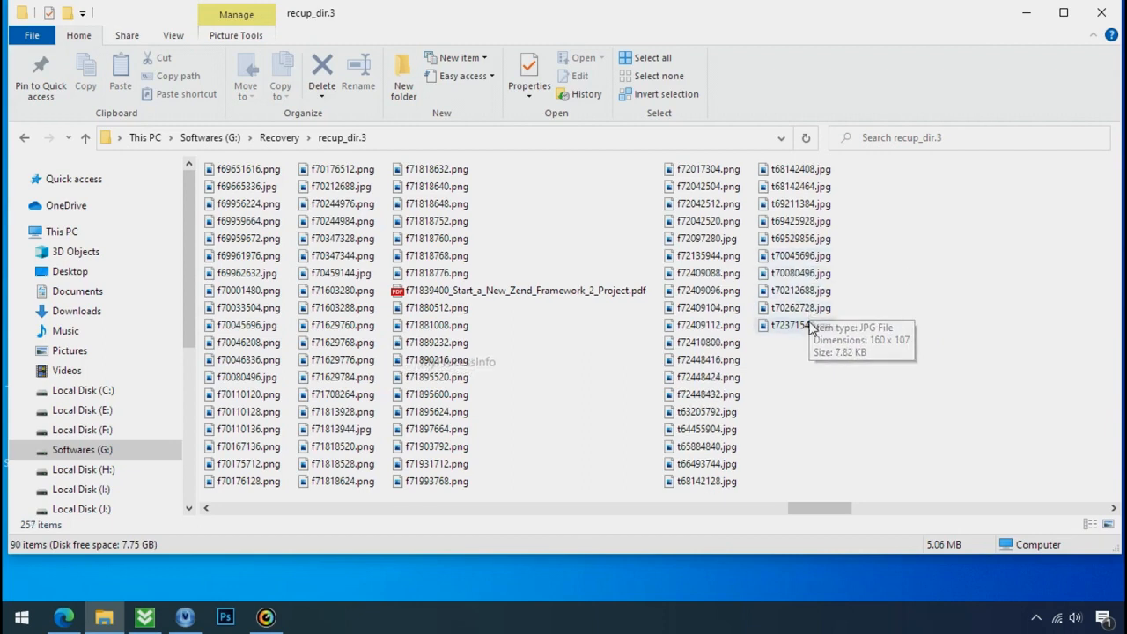
scroll("down", 3)
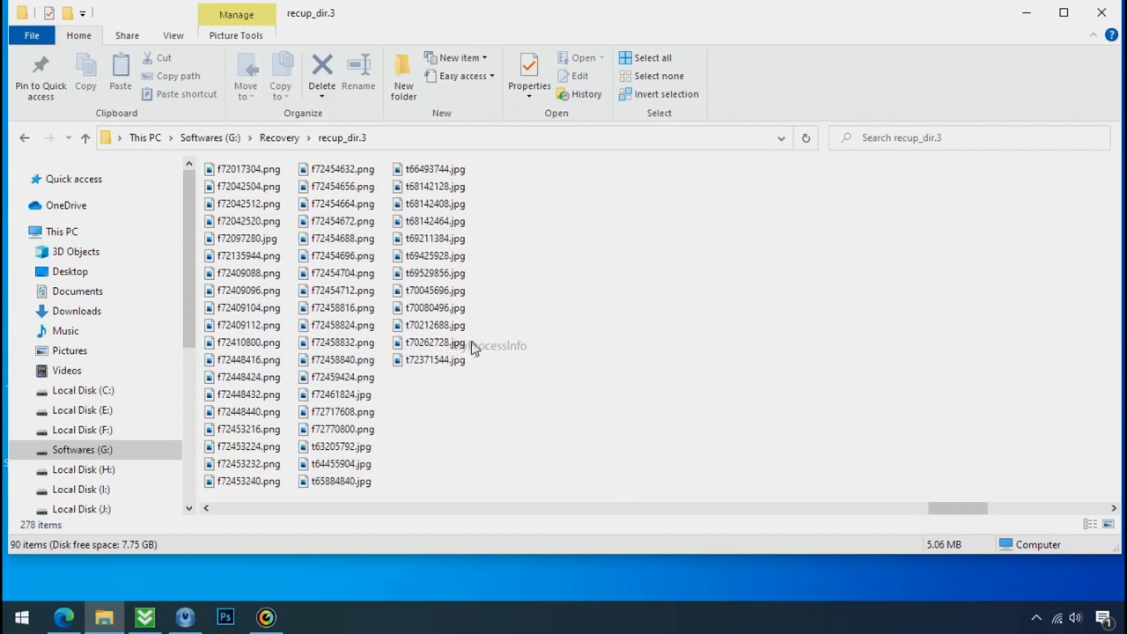